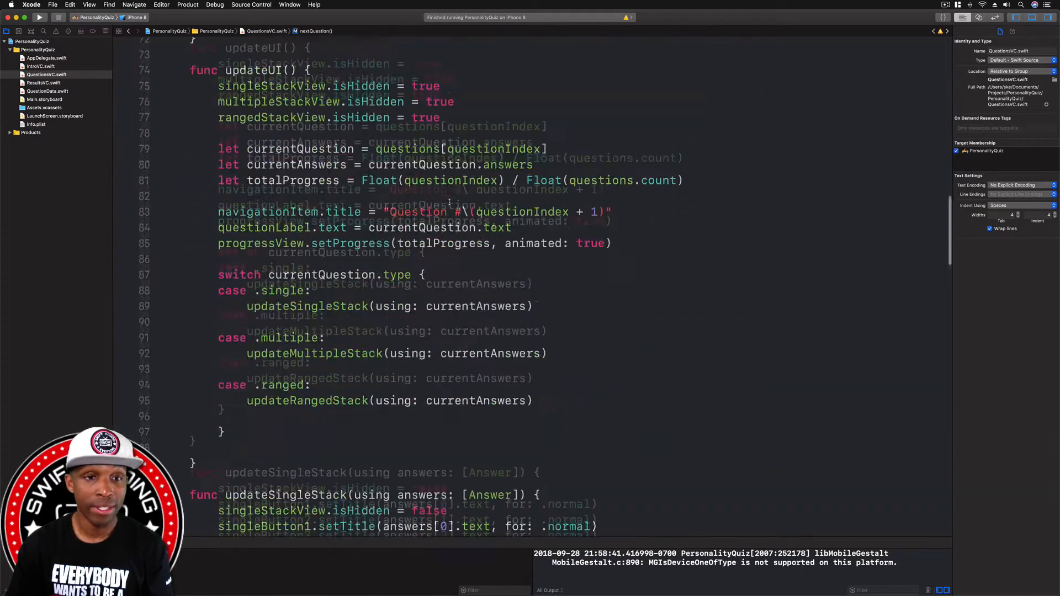
- Scroll QuestionsVC.swift down to the empty nextQuestion() method
scroll("down", 3)
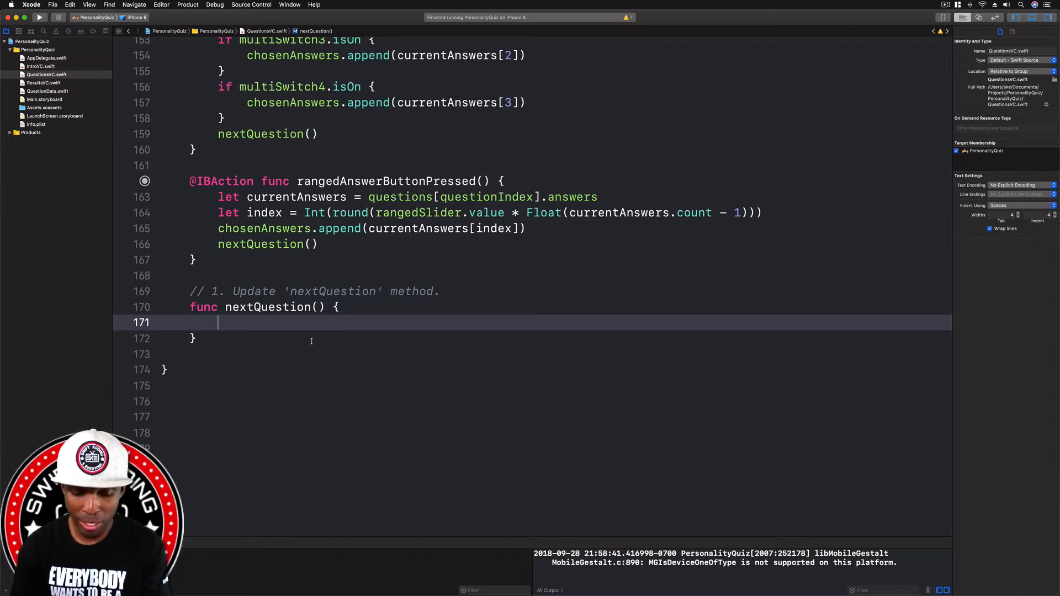
- Write questionIndex += 1 and an if questionIndex < questions.count block starting to call updateUI
type("questionIndex")
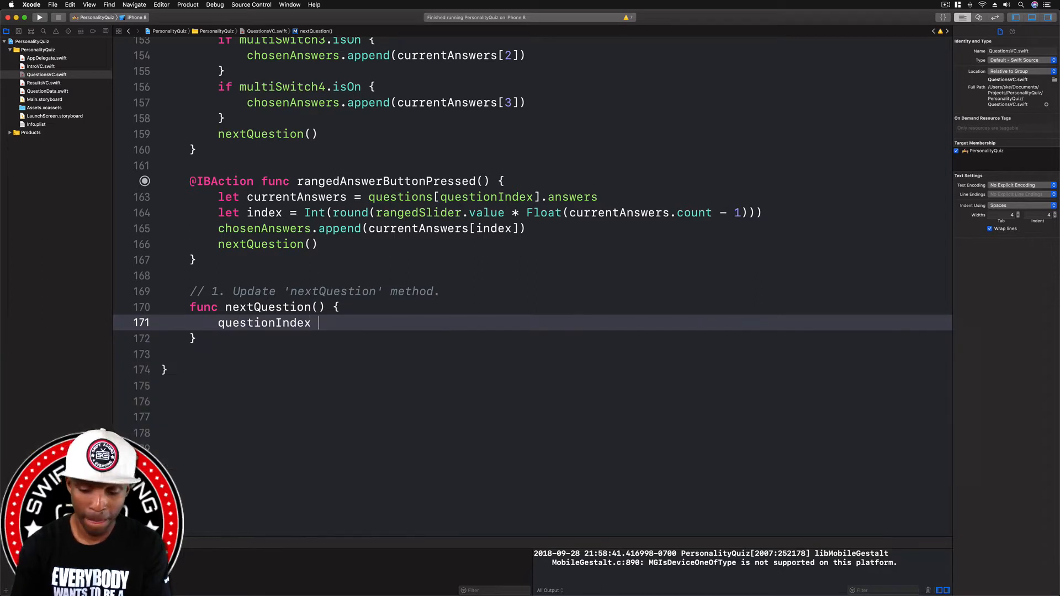
type("+= 1")
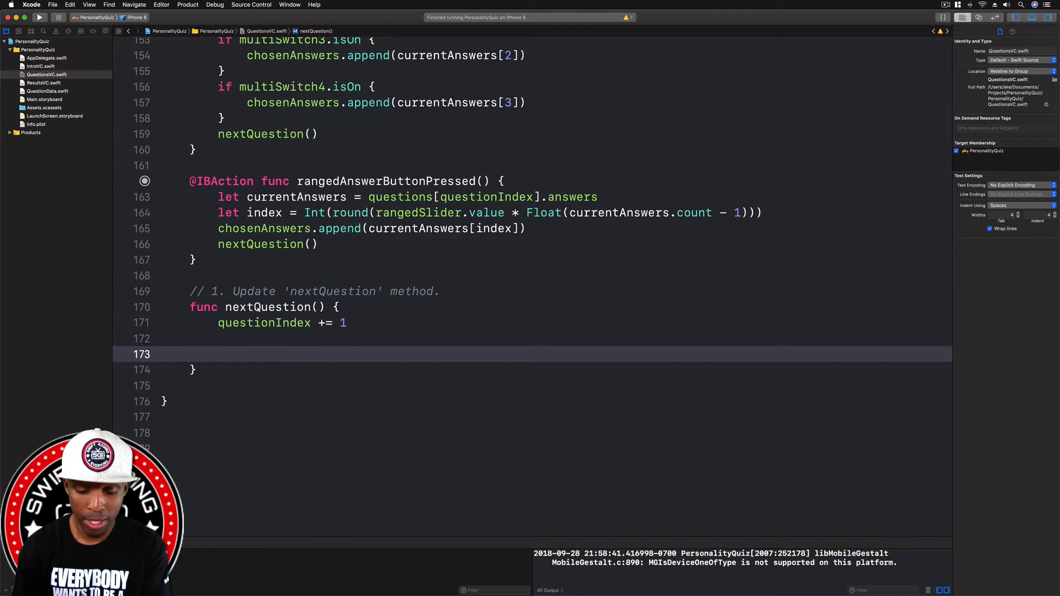
type("if questionIndex <")
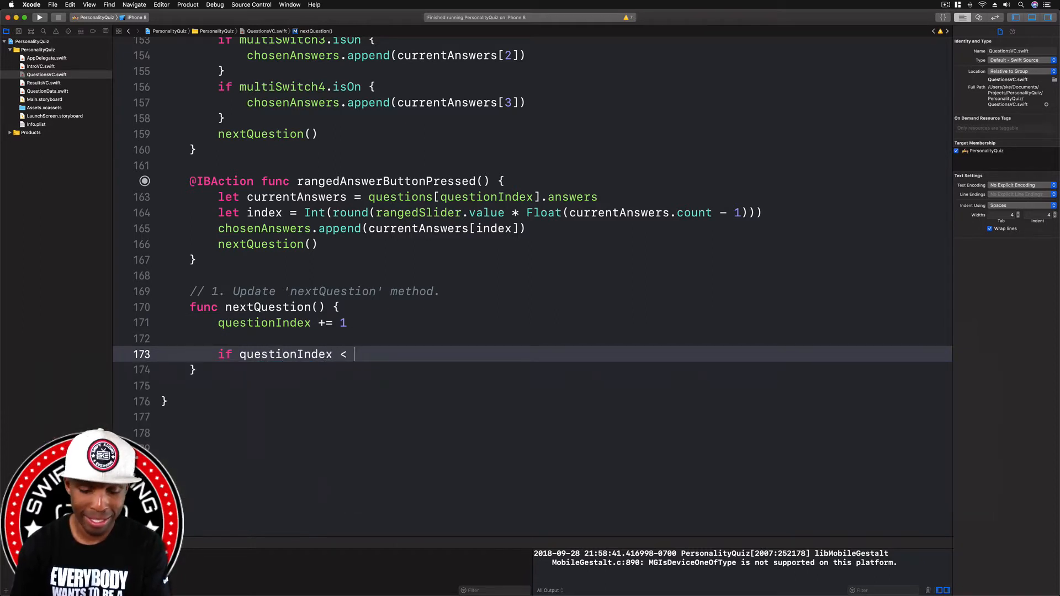
type("questions.count")
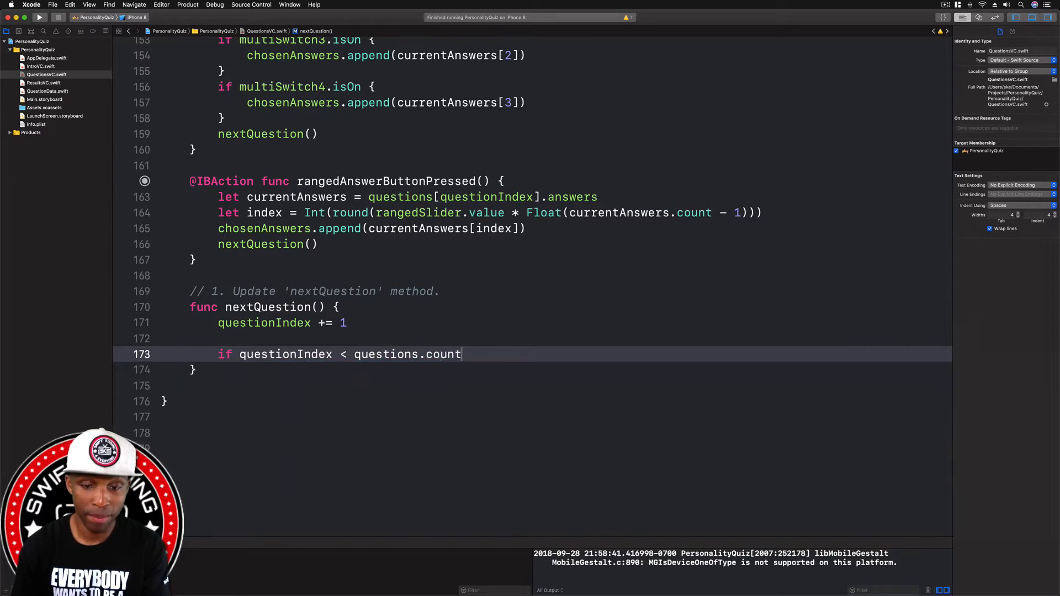
type("{")
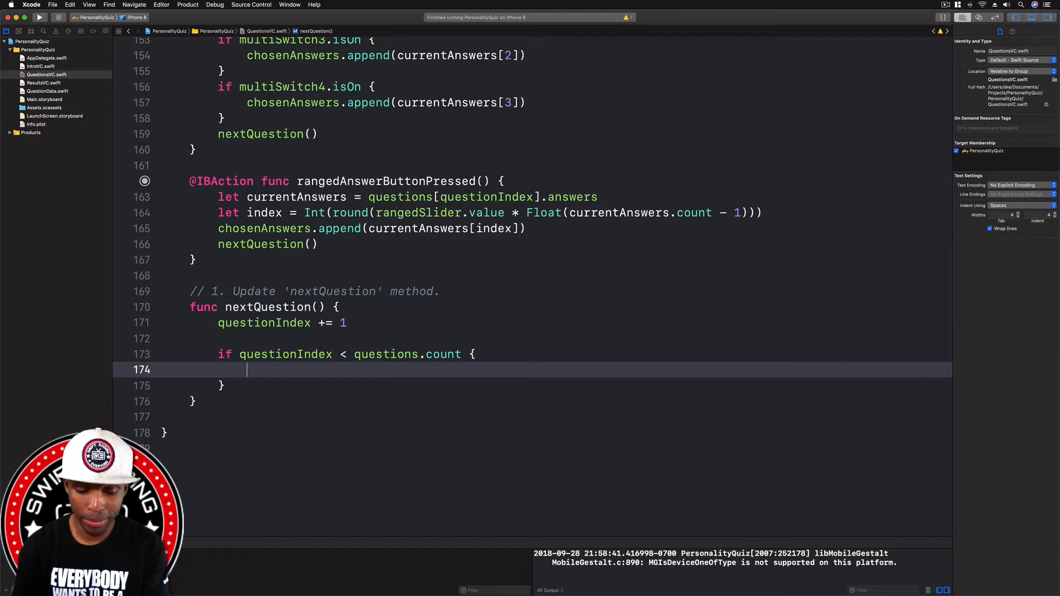
type("upd")
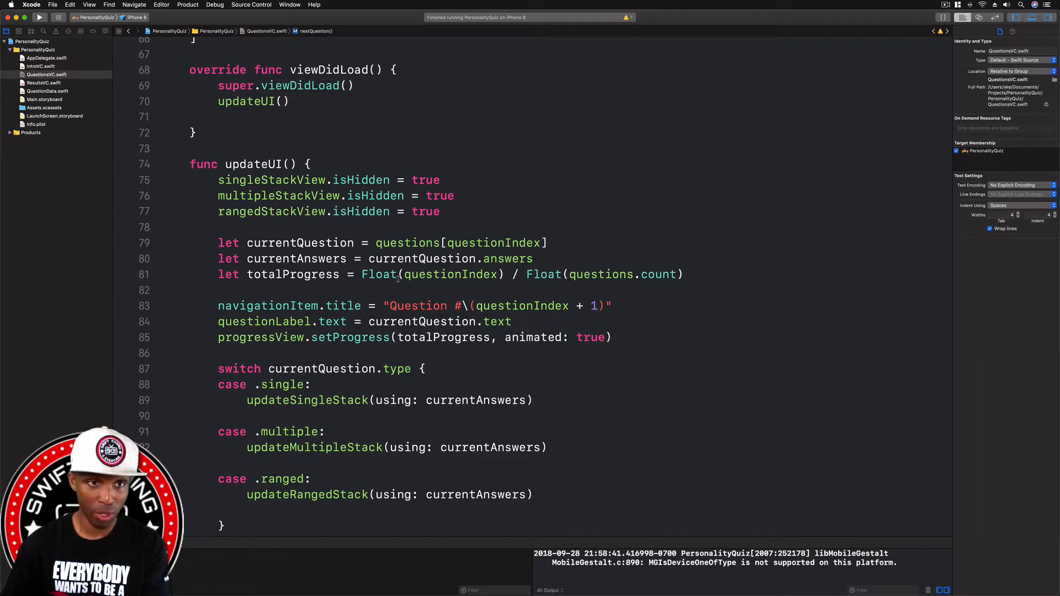
- Scroll back to nextQuestion() to finish the updateUI() call and add an else branch
scroll("down", 3)
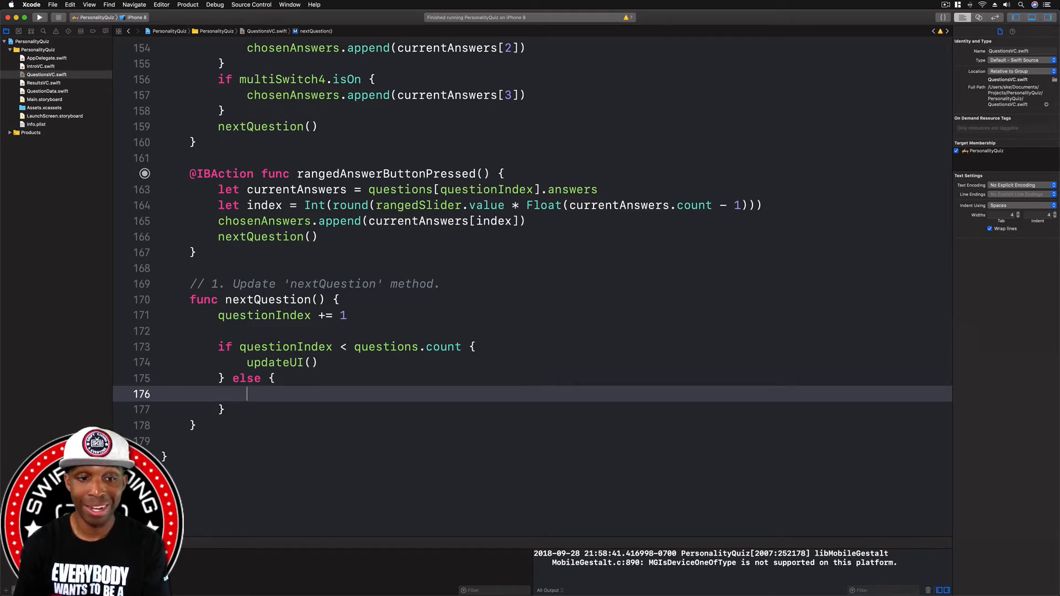
- Add a performSegue(withIdentifier:sender:) call in the else branch, then show Main.storyboard
type("re")
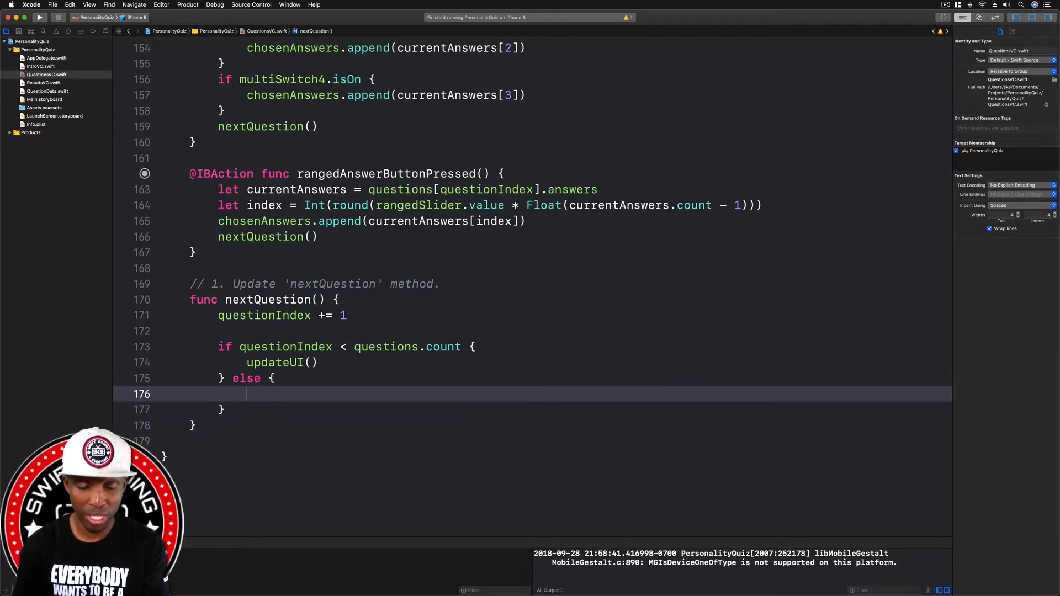
type("per")
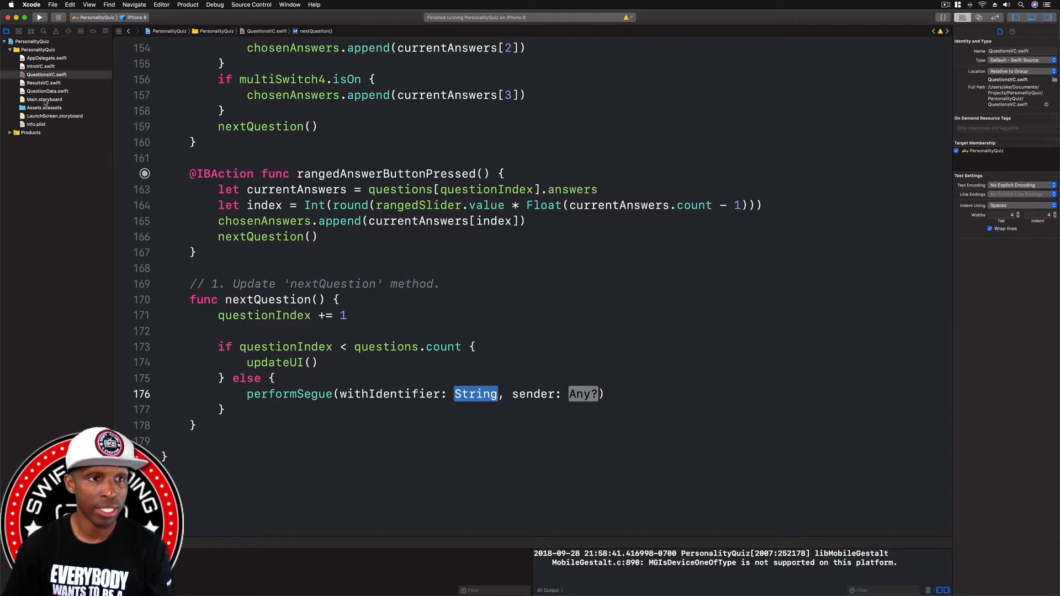
left_click(44, 100)
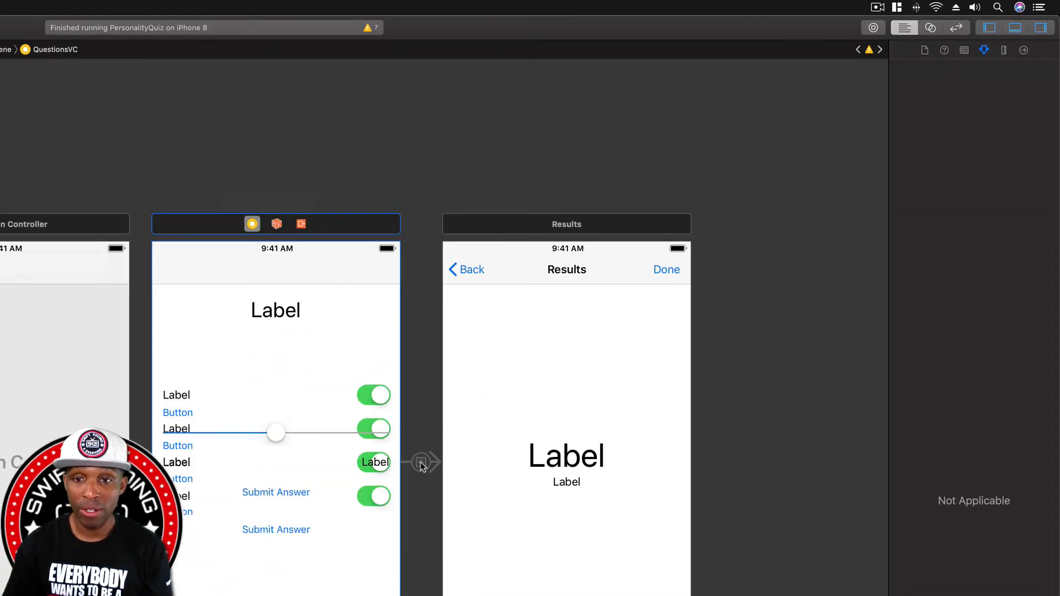
- Give the segue to the Results scene the identifier 'Results…' in the Attributes inspector
left_click(422, 462)
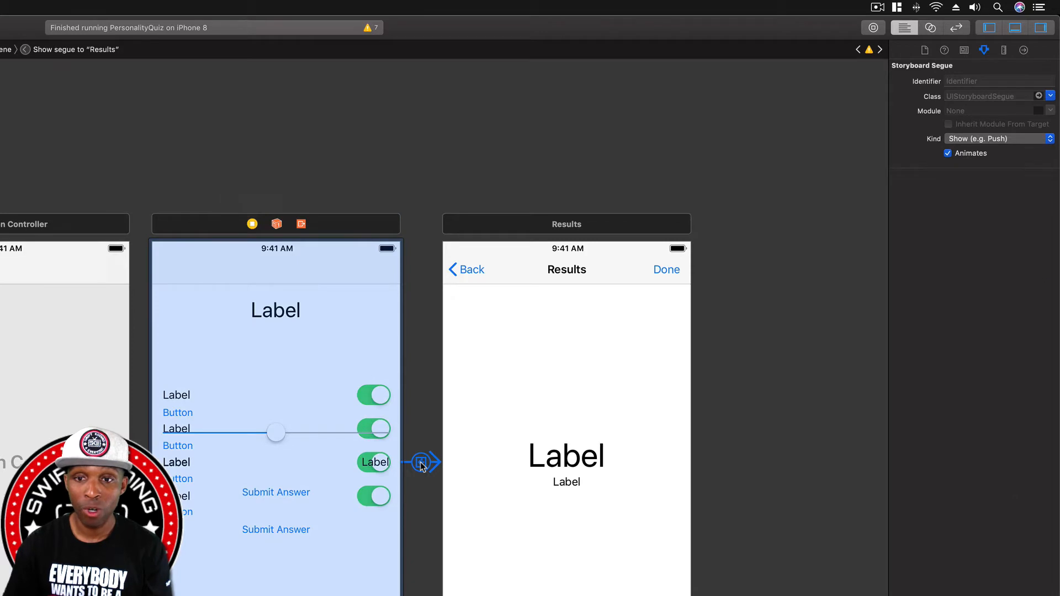
mouse_move(514, 309)
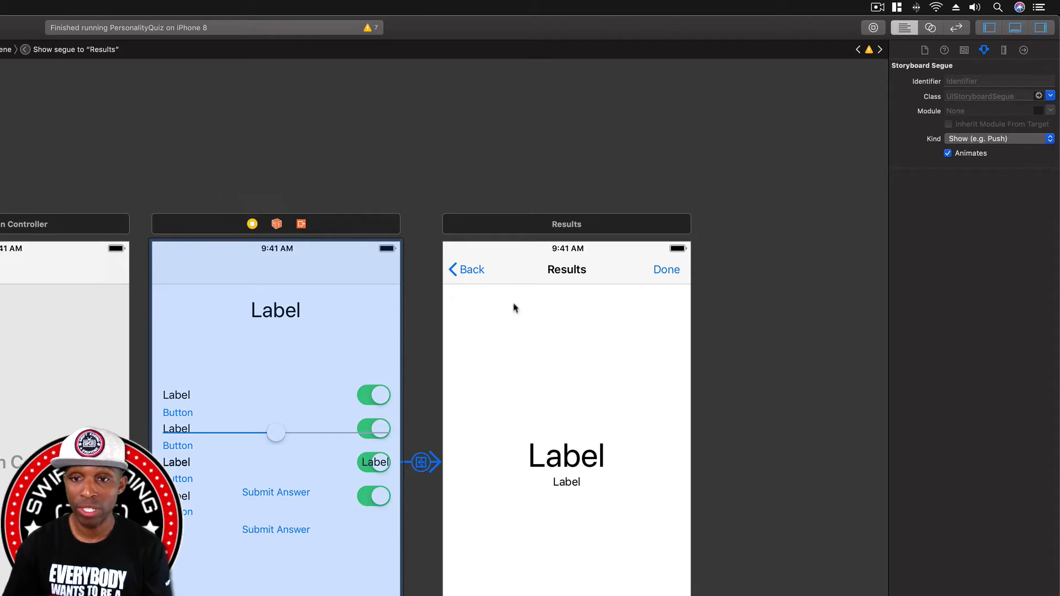
mouse_move(421, 466)
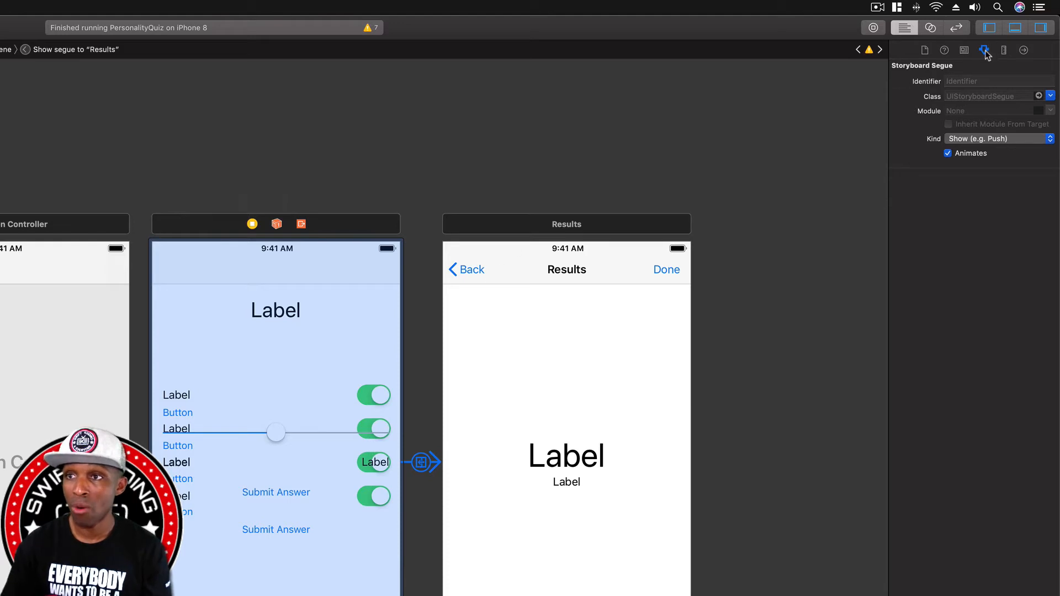
mouse_move(984, 50)
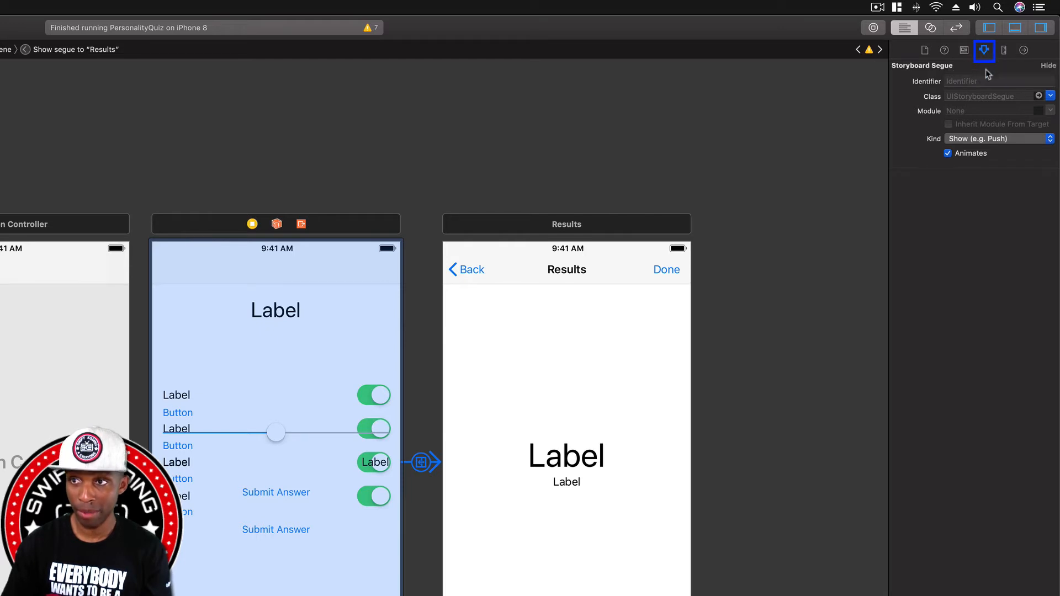
left_click(998, 81)
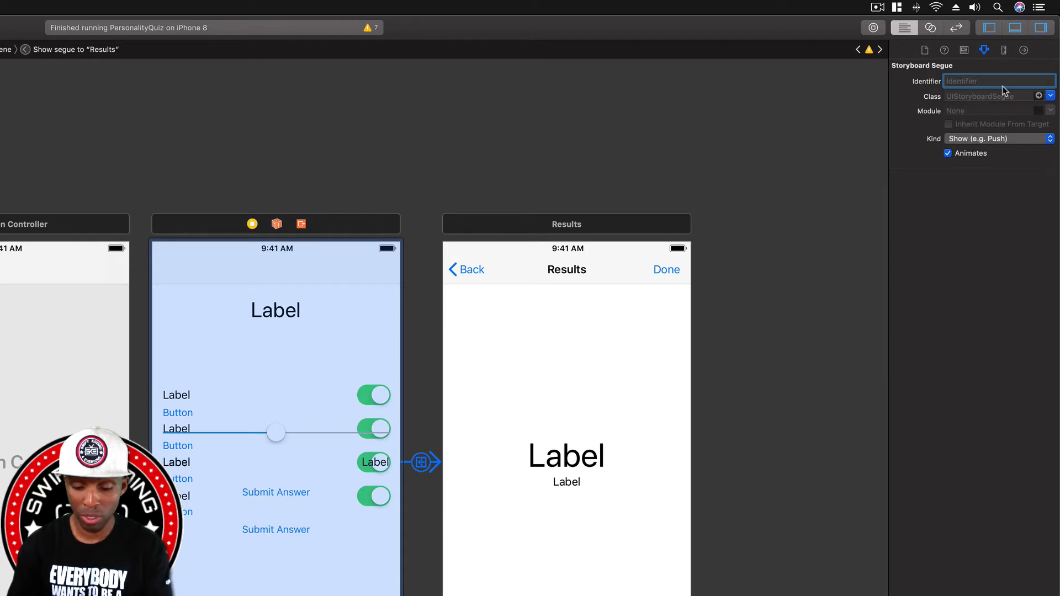
type("Results")
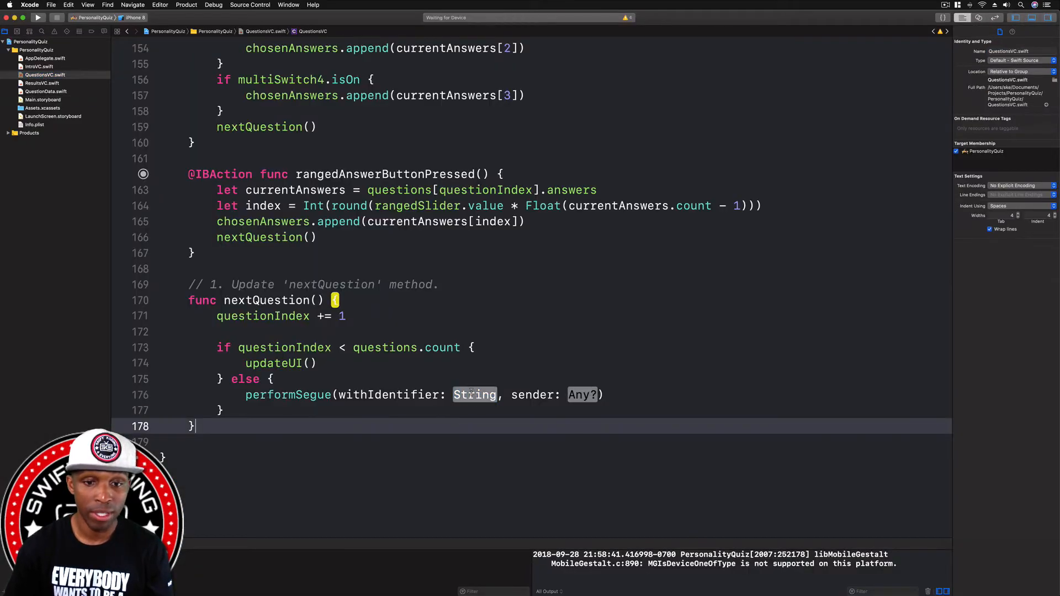
- Complete performSegue(withIdentifier: "ResultsSegue", sender: nil) and run the app in the simulator
double_click(474, 396)
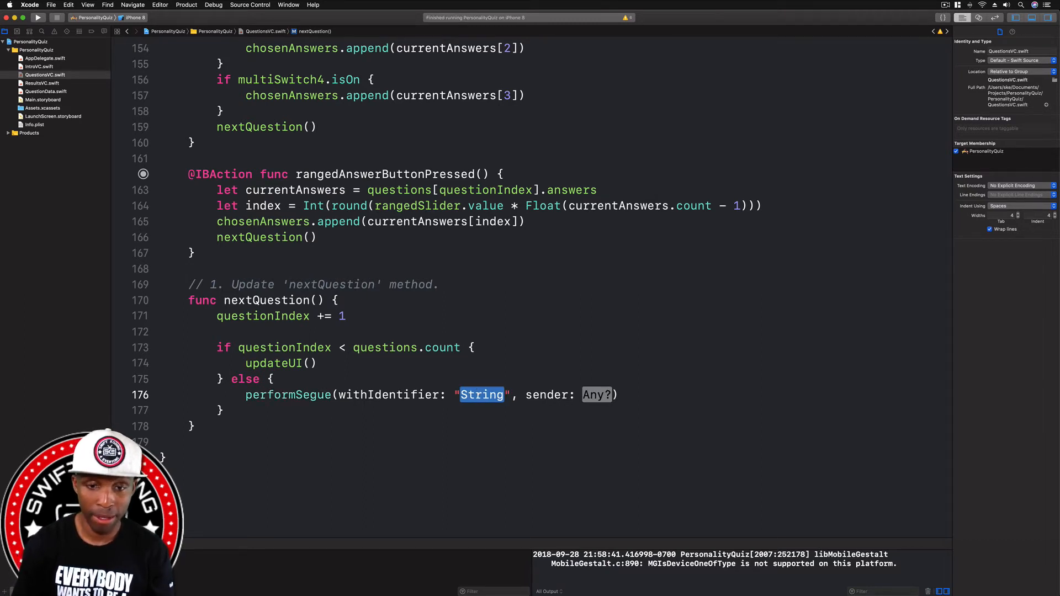
type("ResultsSegue")
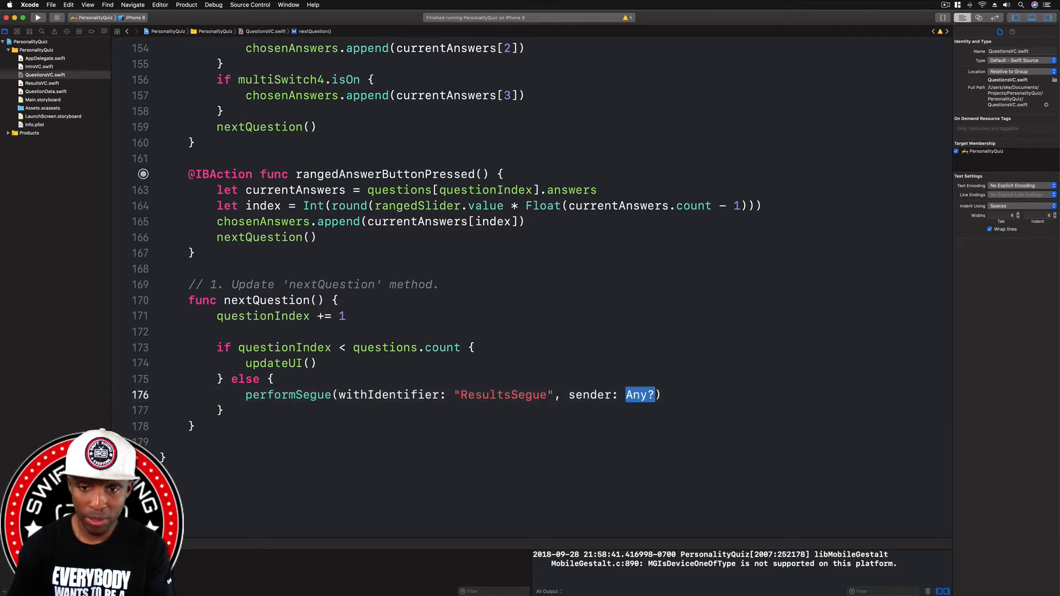
type("nil")
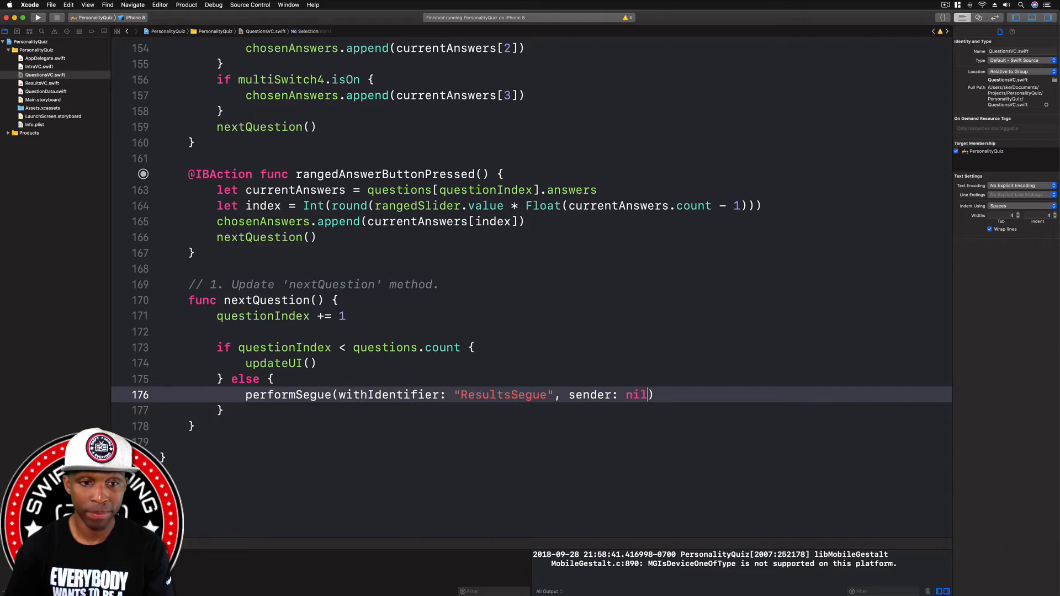
left_click(271, 300)
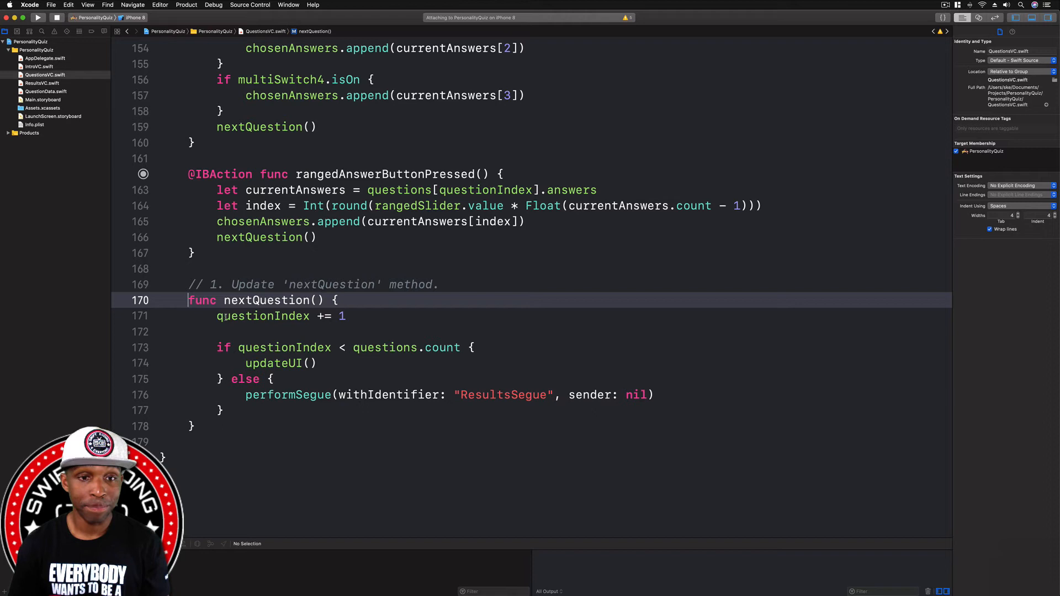
- Start the quiz, answer the activities and car-rides questions to reach Results, then go back
left_click(37, 17)
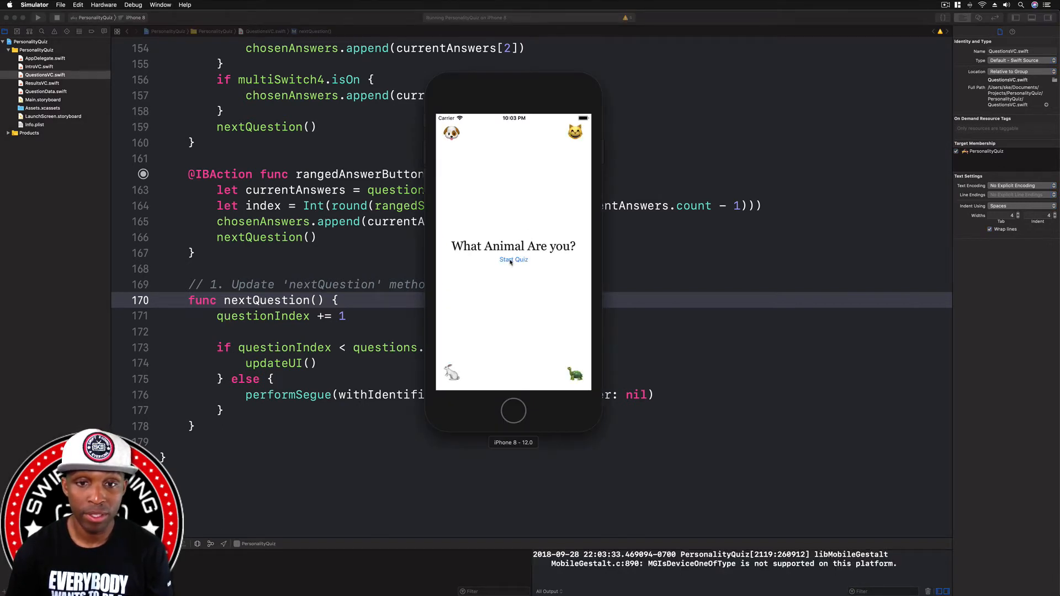
left_click(513, 260)
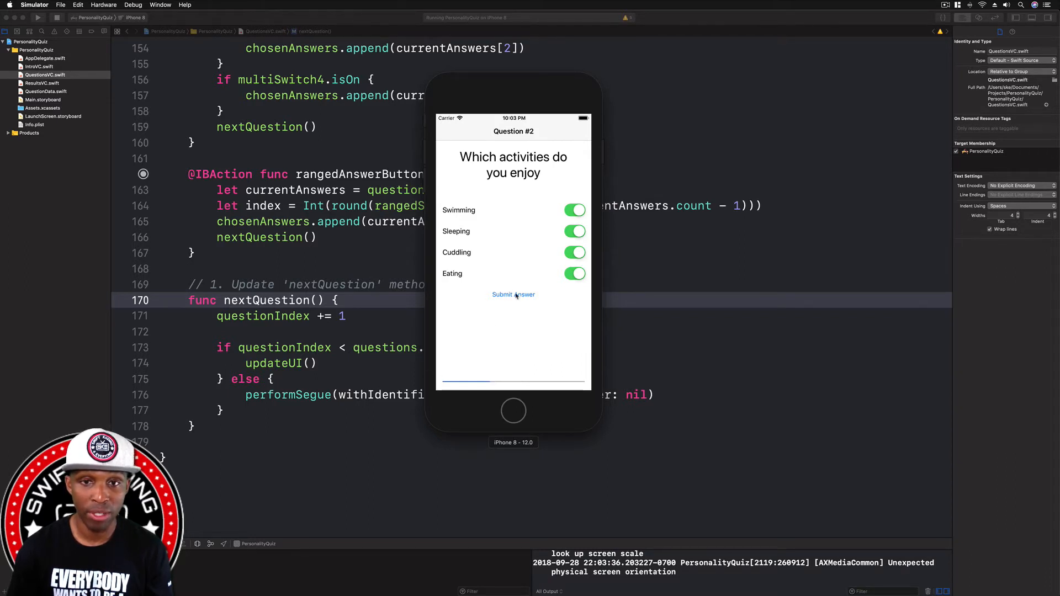
mouse_move(504, 309)
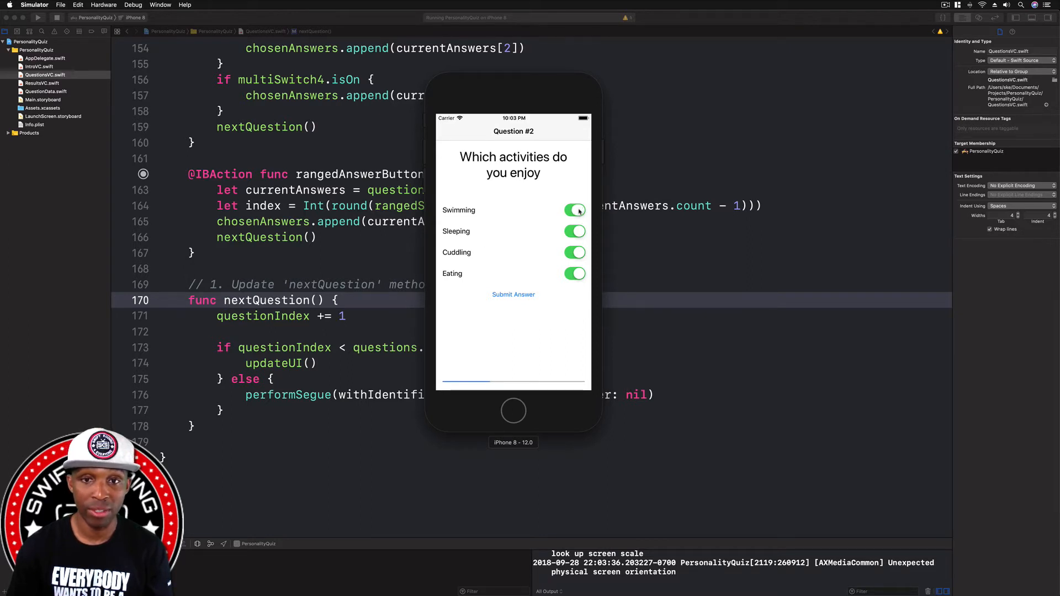
left_click(574, 209)
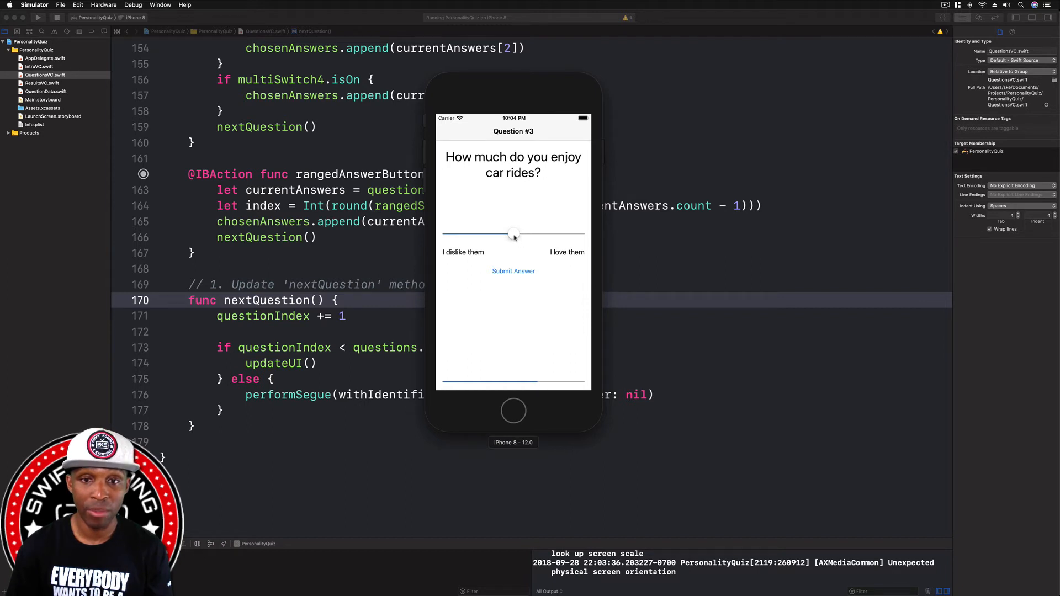
left_click_drag(513, 233, 569, 233)
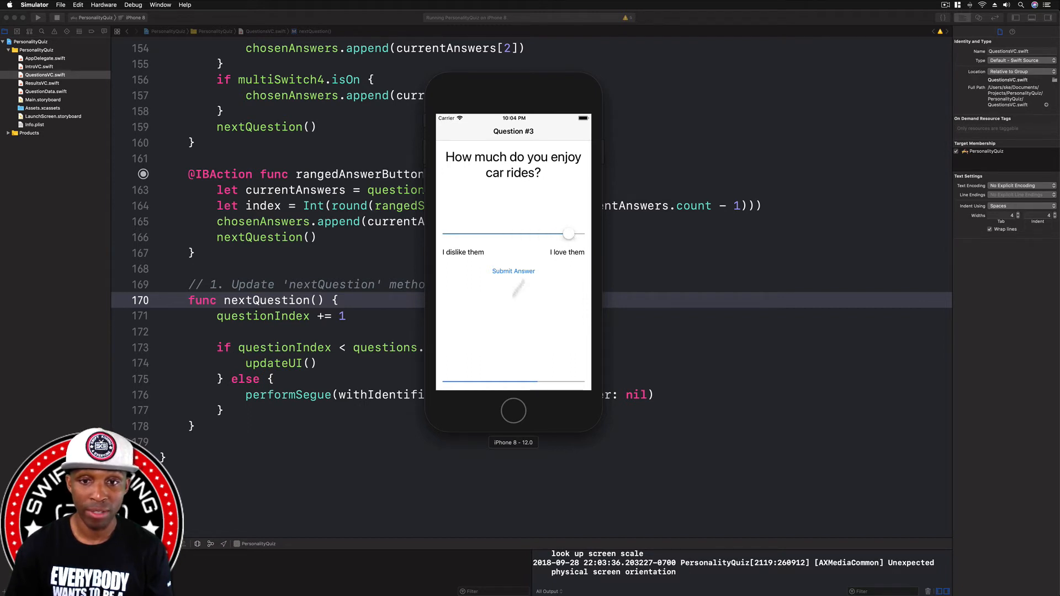
left_click(513, 272)
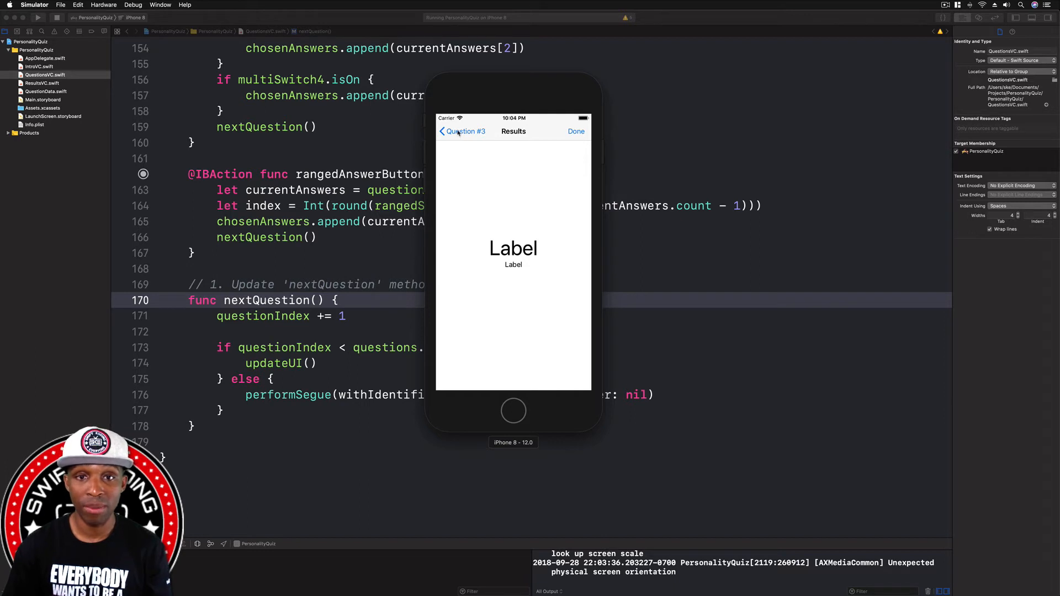
left_click(461, 131)
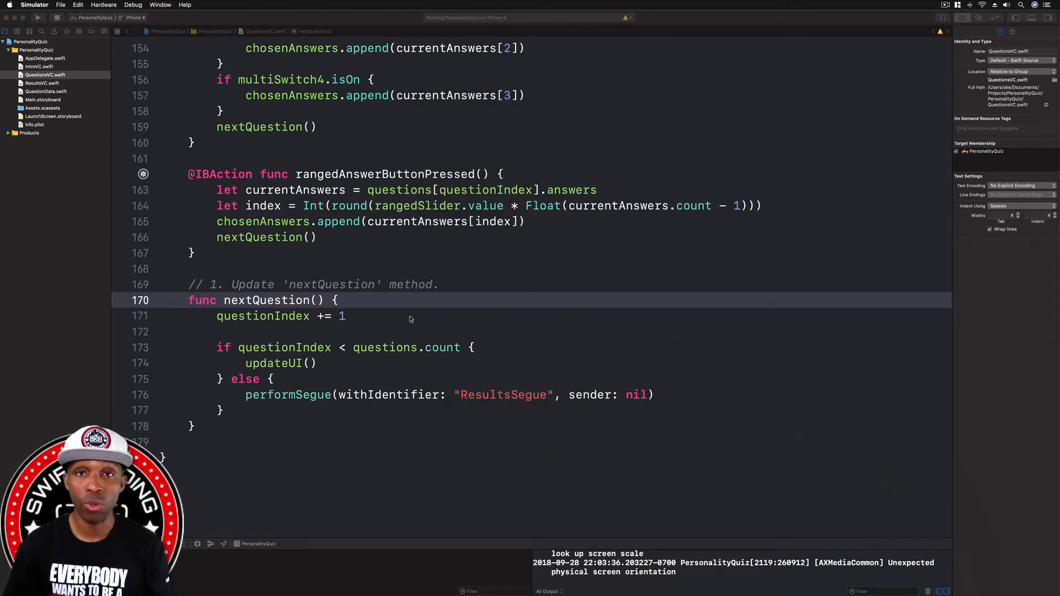
- Scroll QuestionsVC.swift down to updateMultipleStack and updateRangedStack
scroll("down", 3)
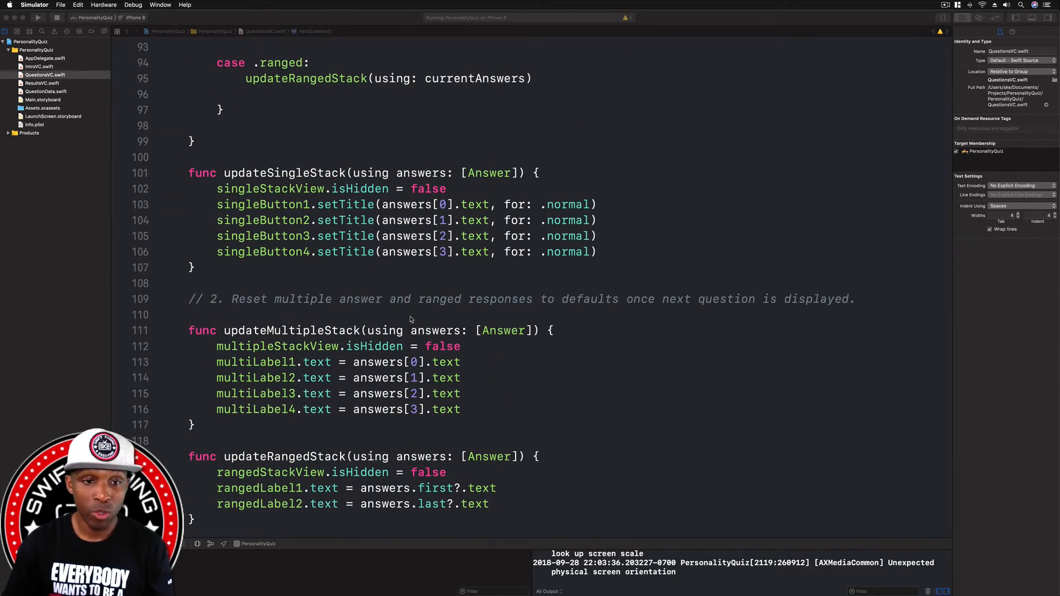
mouse_move(405, 280)
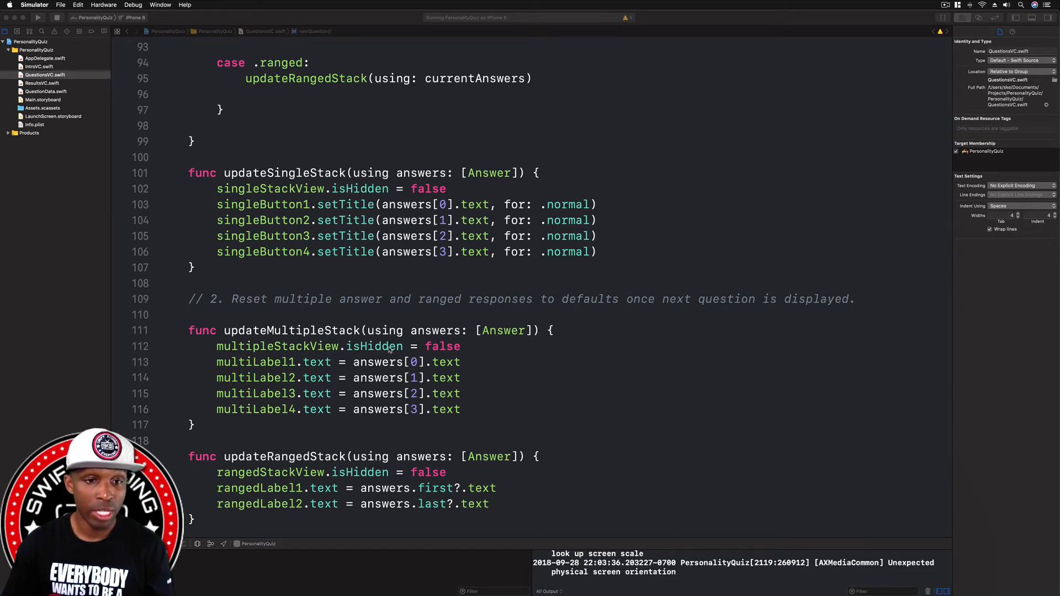
mouse_move(516, 365)
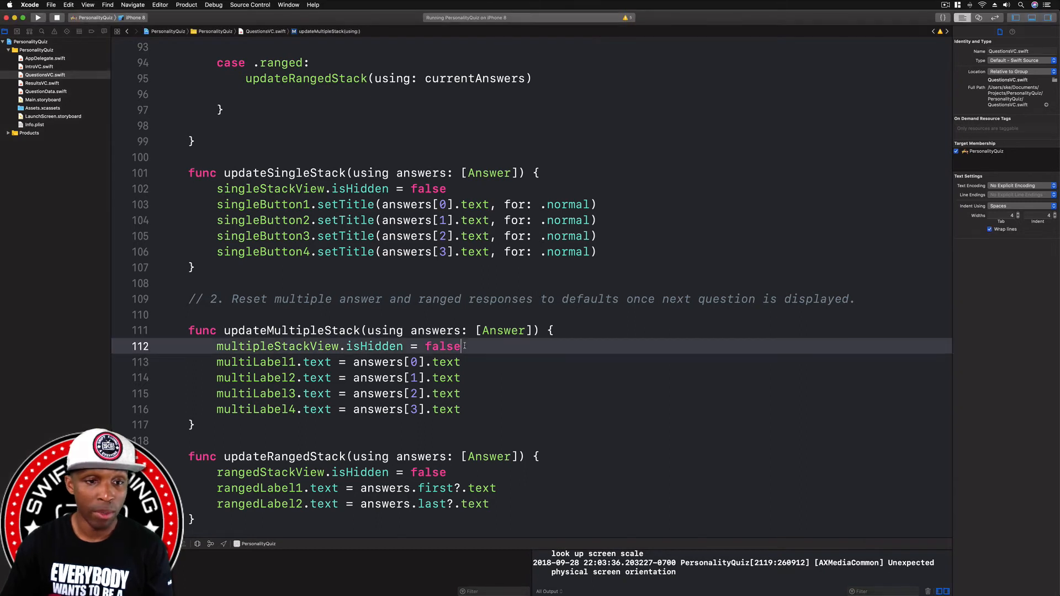
- Set multiSwitch1.isOn and multiSwitch2.isOn to false in updateMultipleStack
key("return")
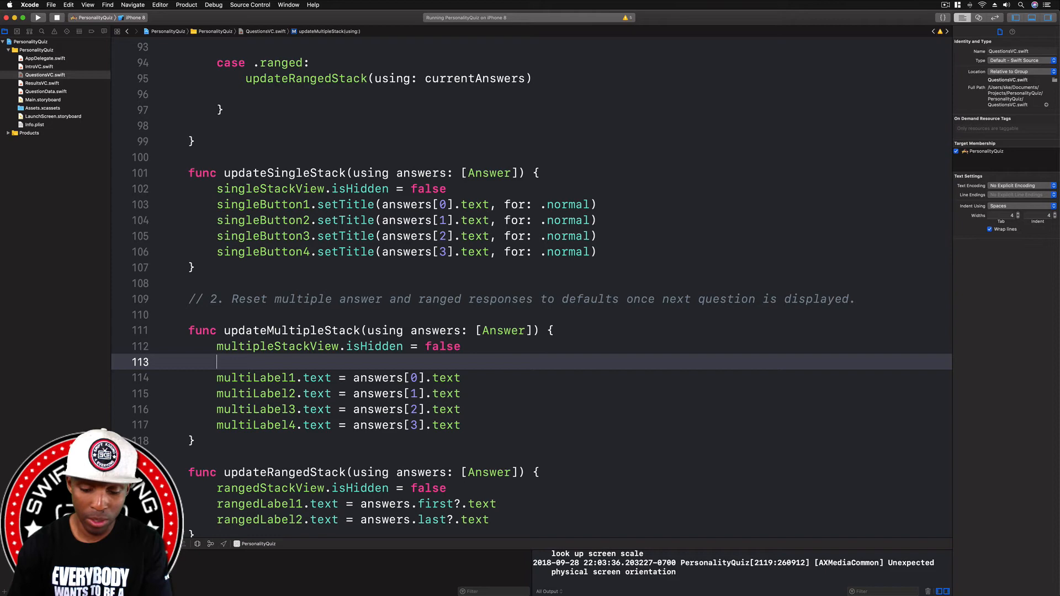
type("multiSwitch1.isOn =")
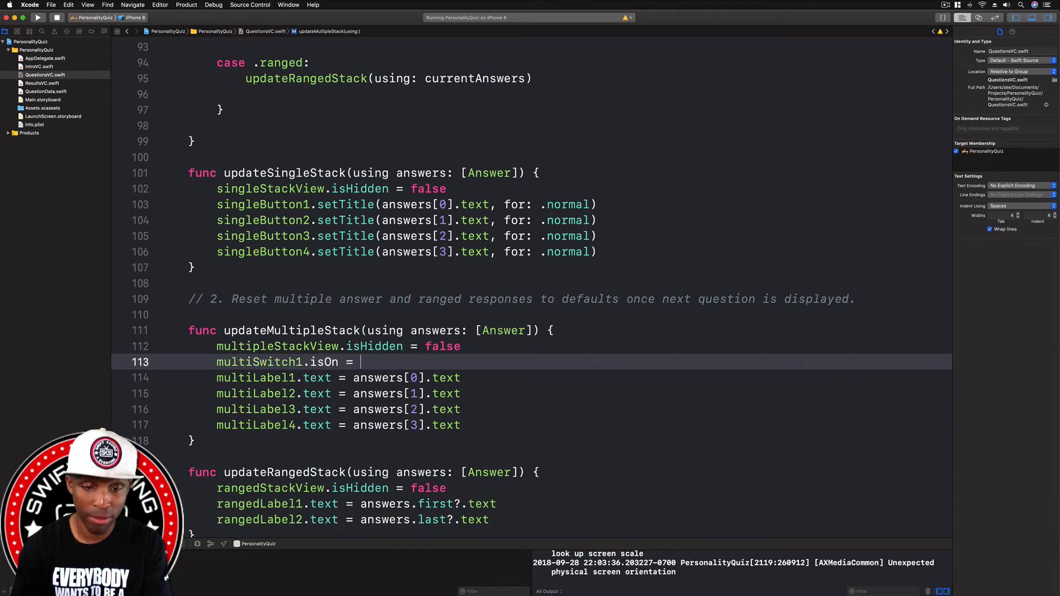
type("fal")
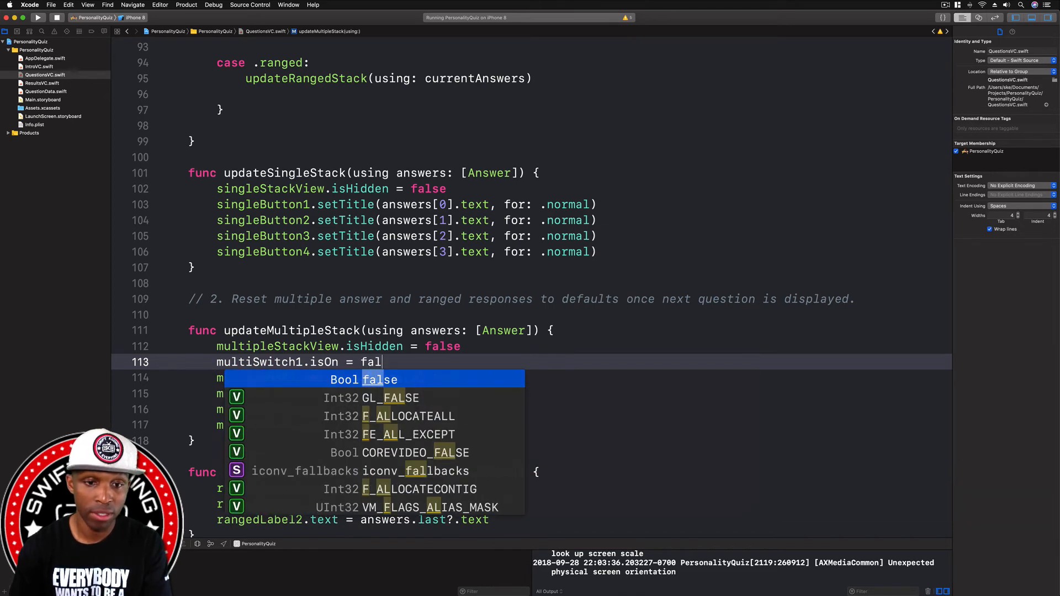
type("se")
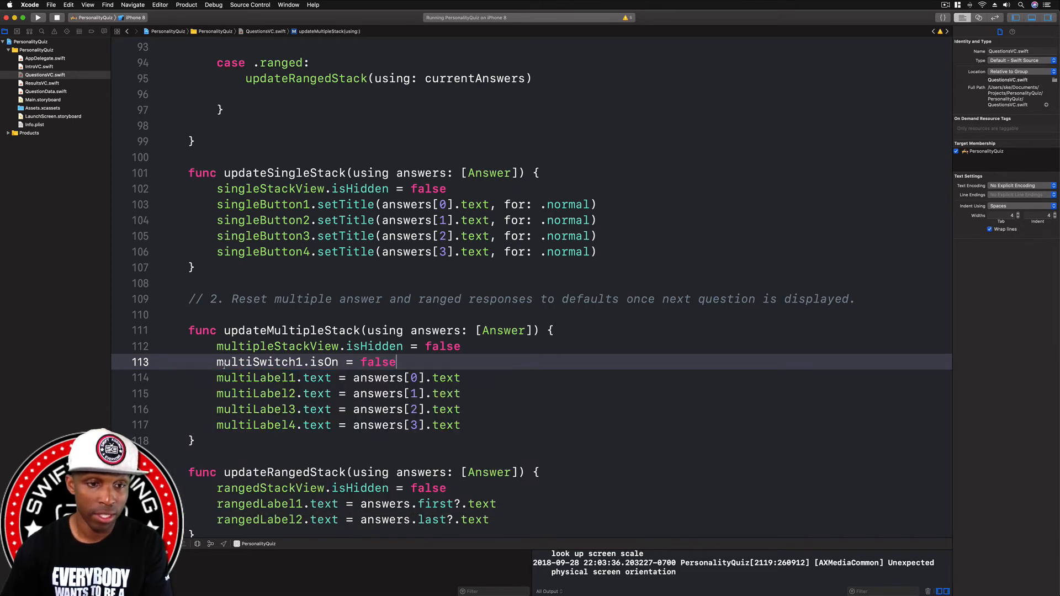
key("Return")
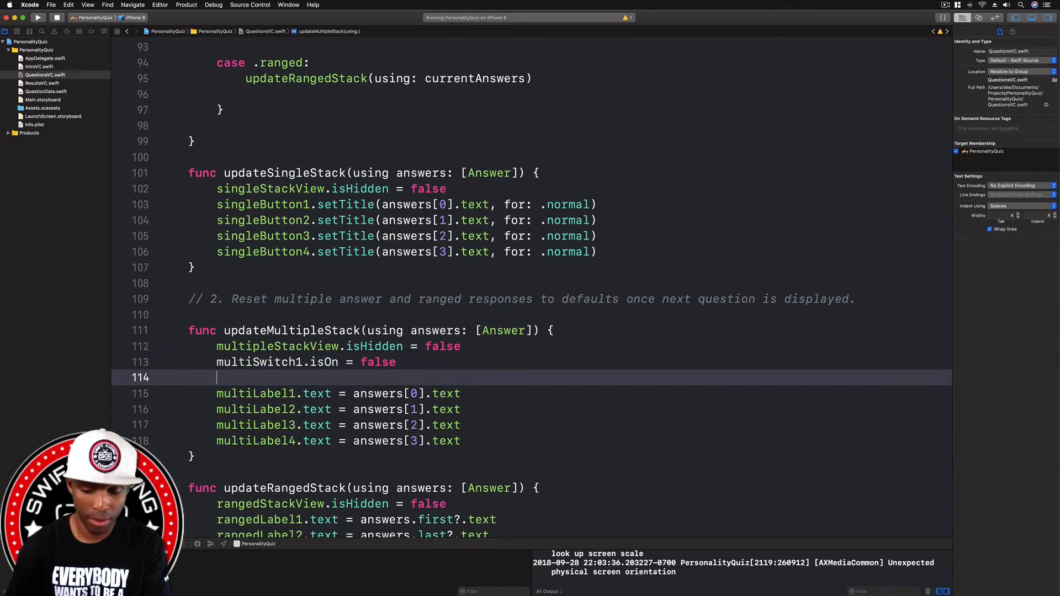
type("multiSwitch2.is")
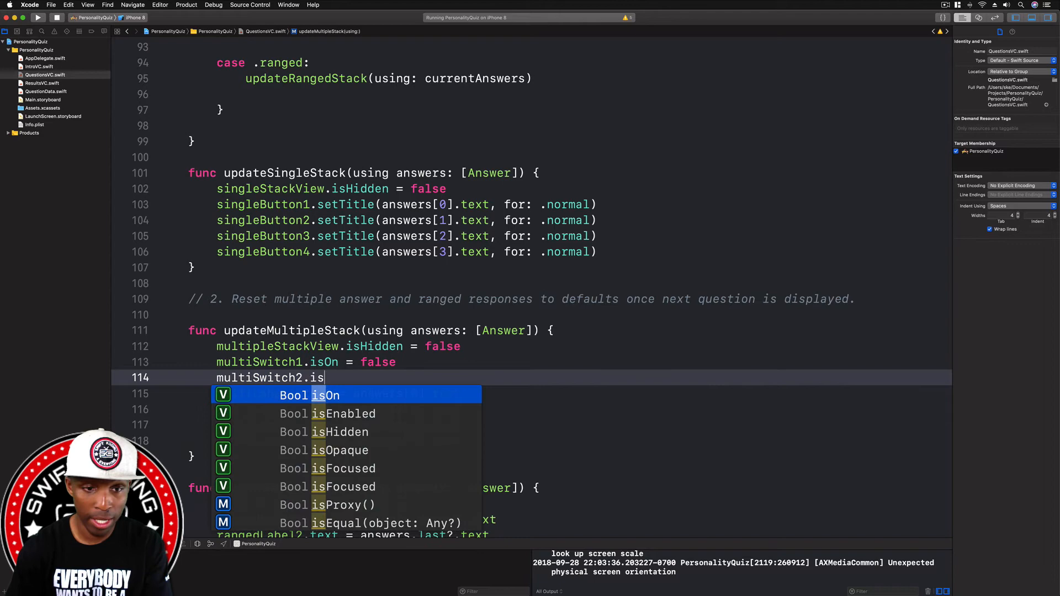
type("On = false")
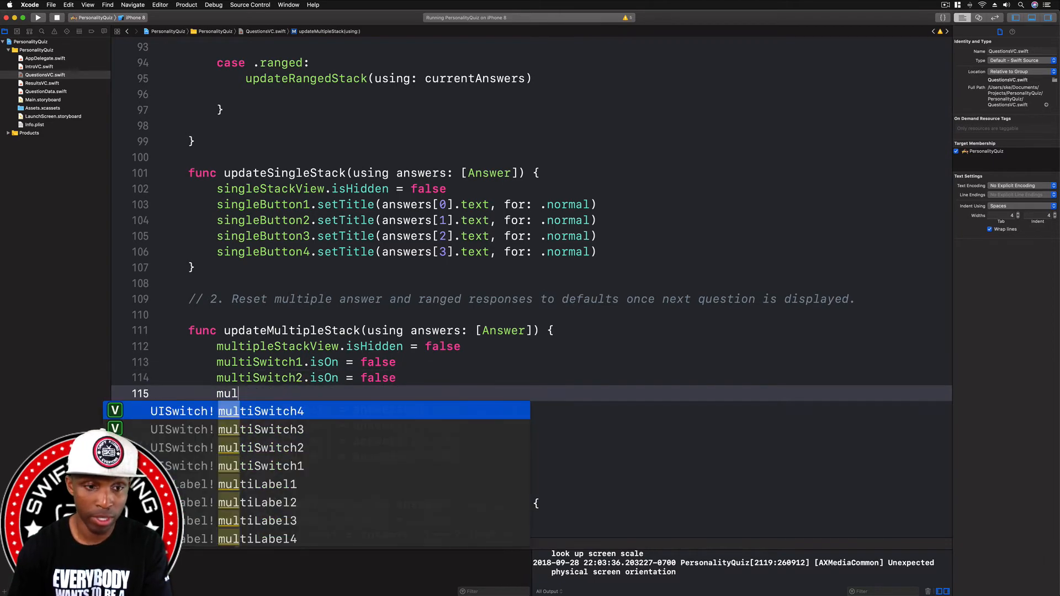
- Set multiSwitch3.isOn and multiSwitch4.isOn to false, moving on to updateRangedStack
type("multiSwitch3.")
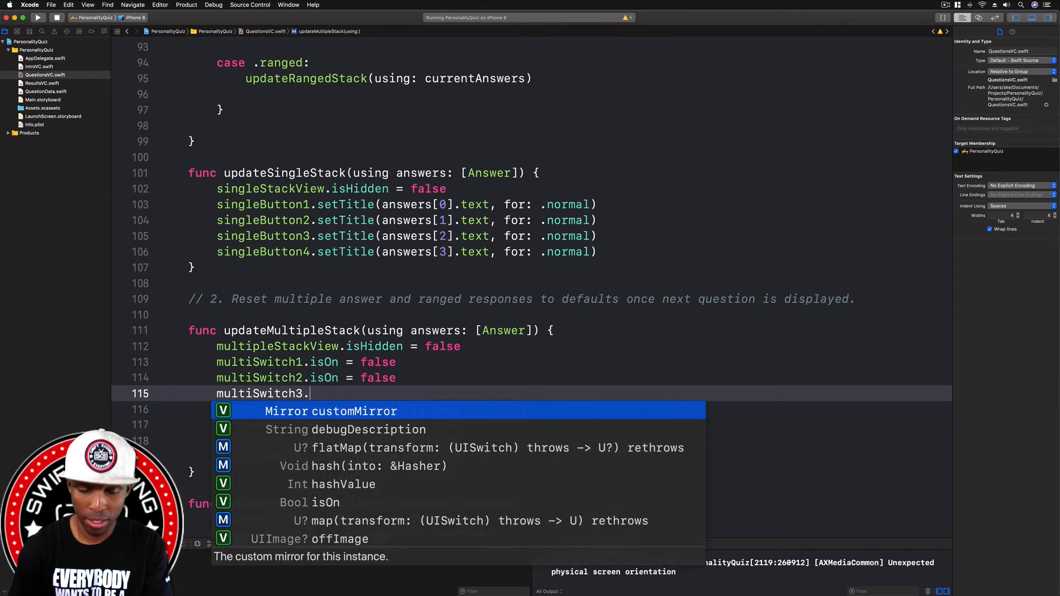
type("isOn = false")
left_click(531, 409)
type("mult")
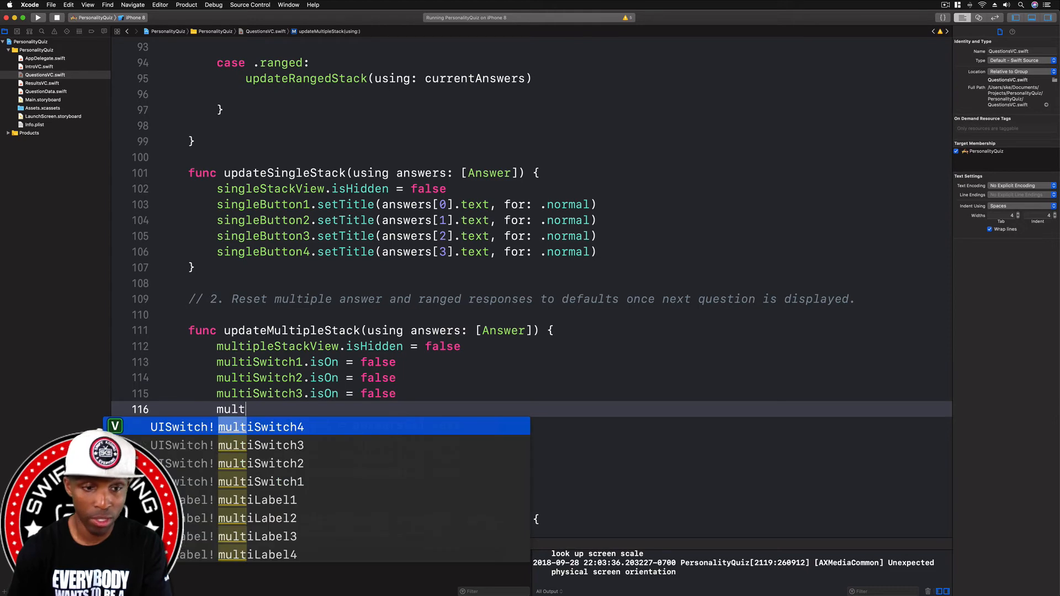
type("Switch4.isOn = false")
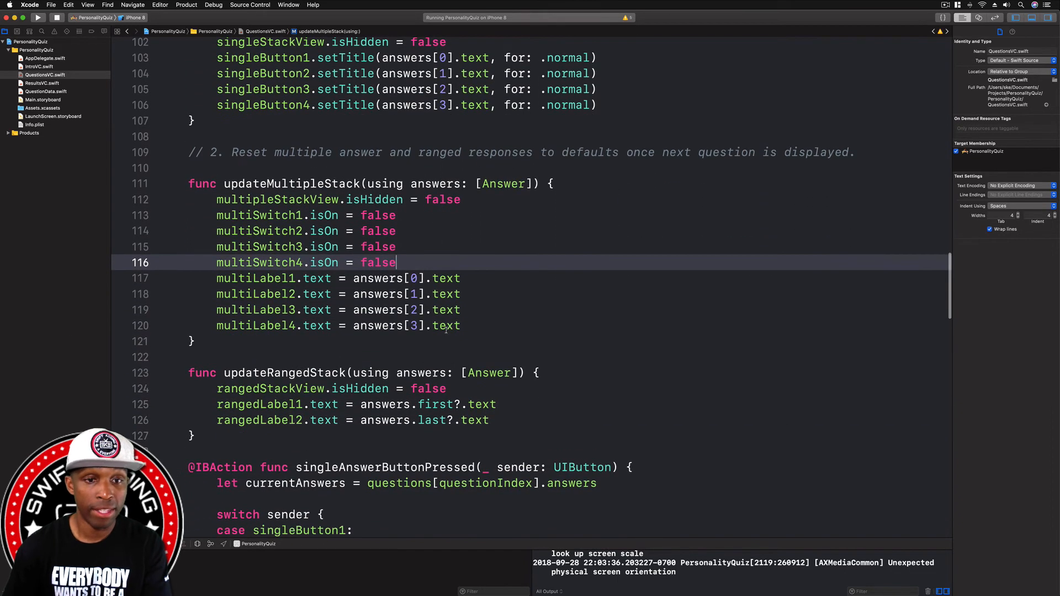
left_click(448, 388)
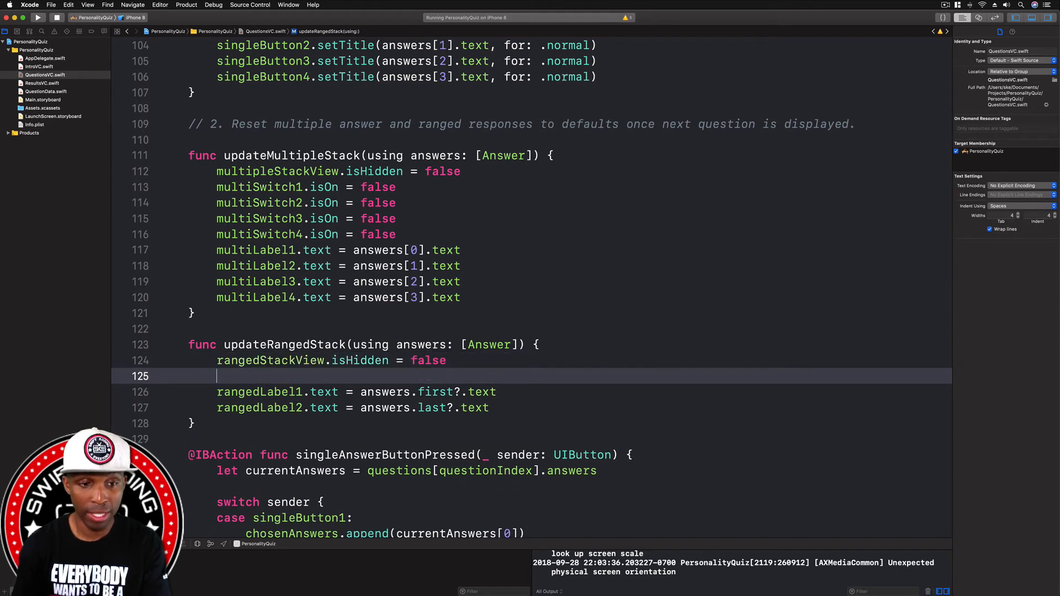
- Add rangedSlider.setValue(0.5, animated: false) in updateRangedStack
type("rangedSlider")
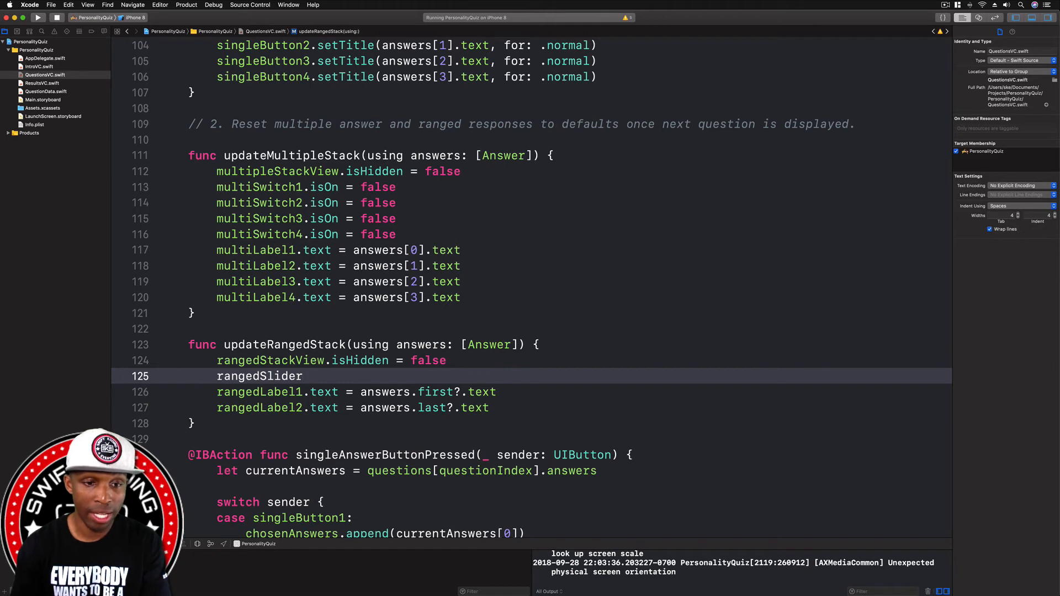
type(".")
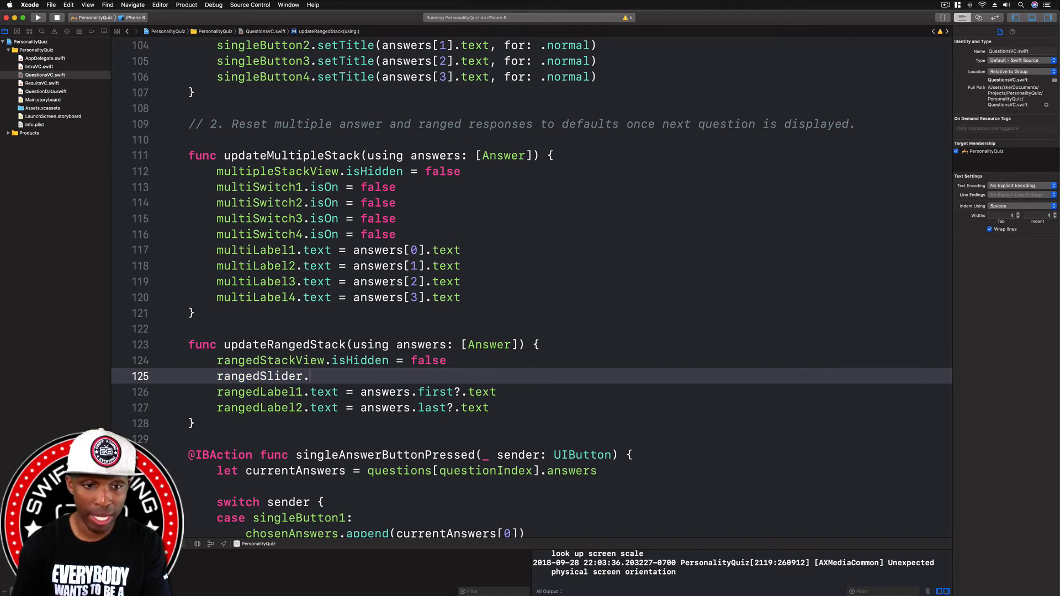
type("set")
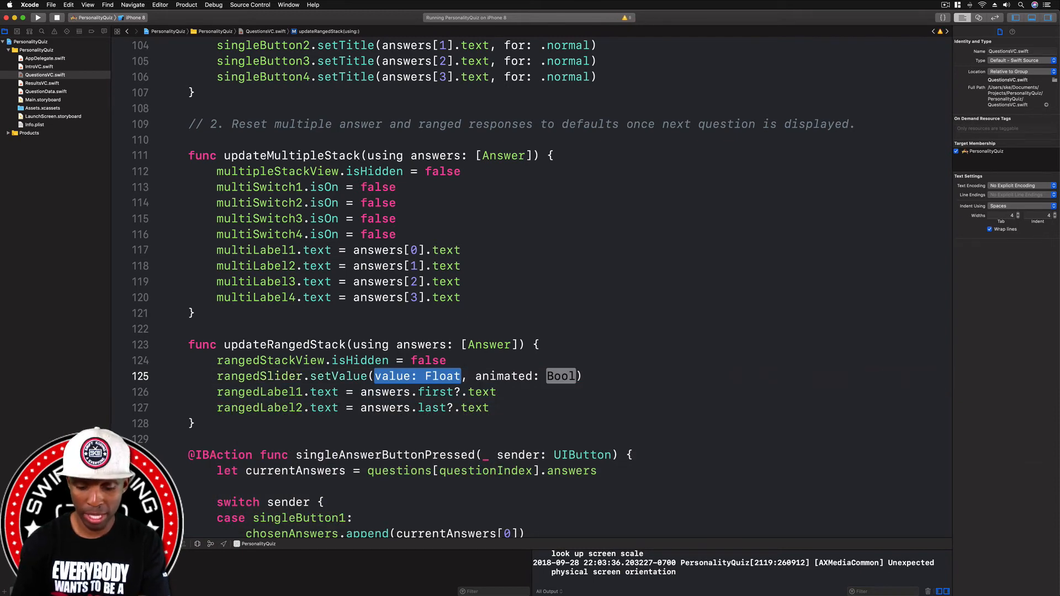
type("0.5")
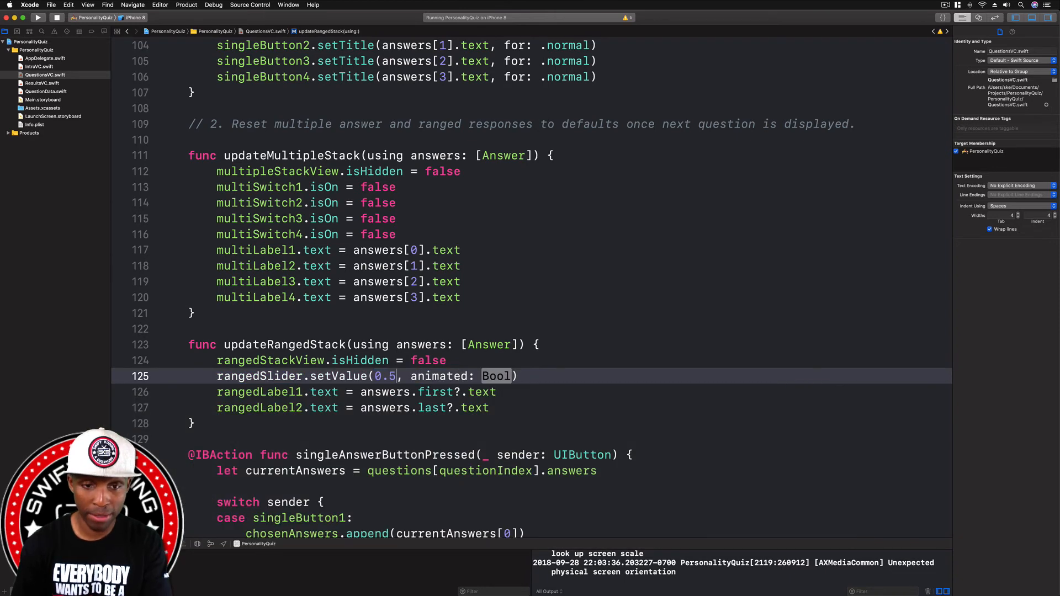
type("f")
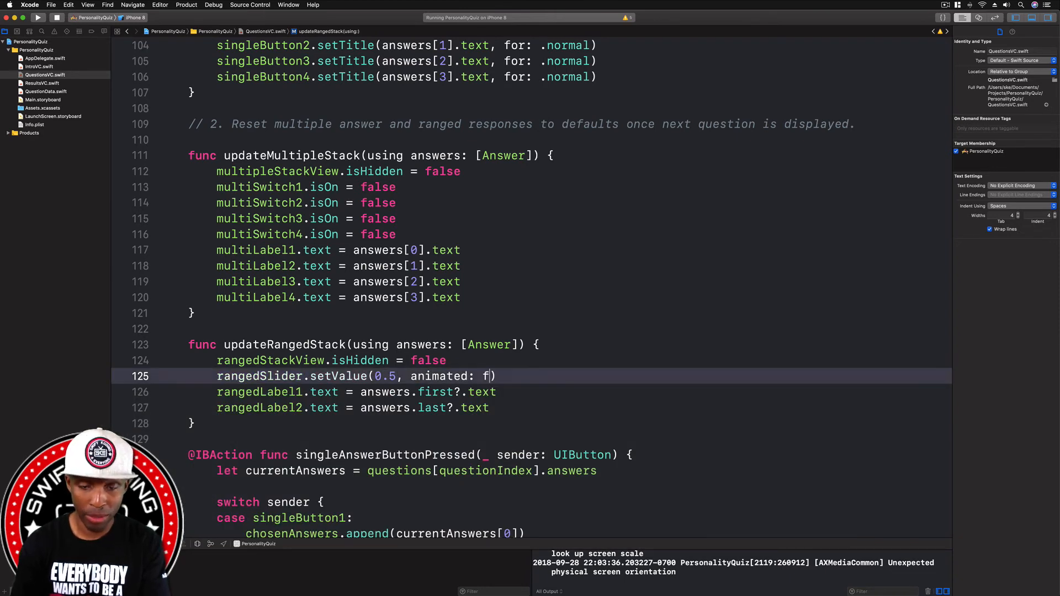
type("alse")
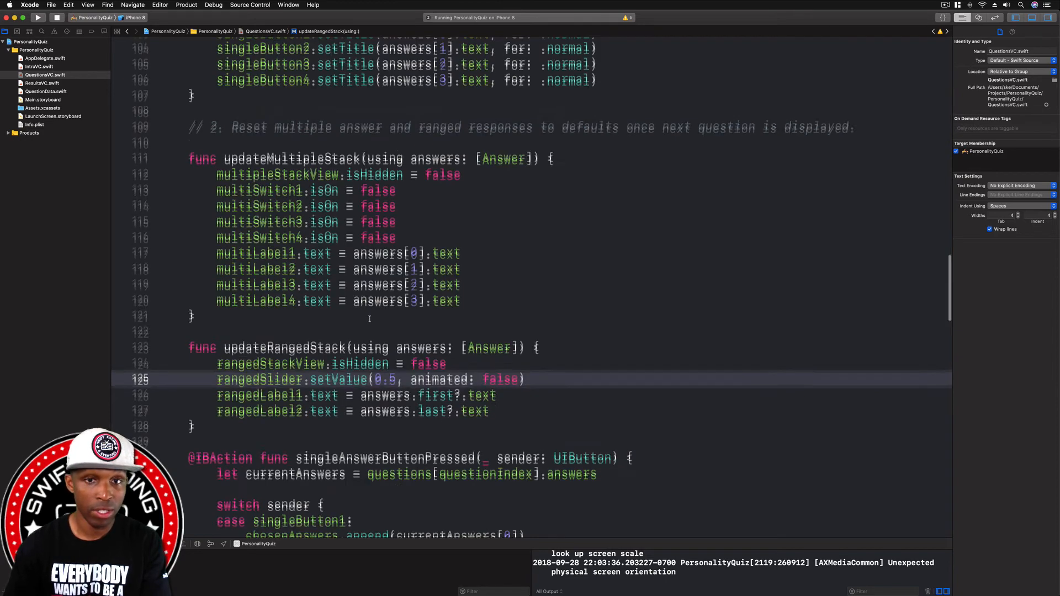
scroll("up", 3)
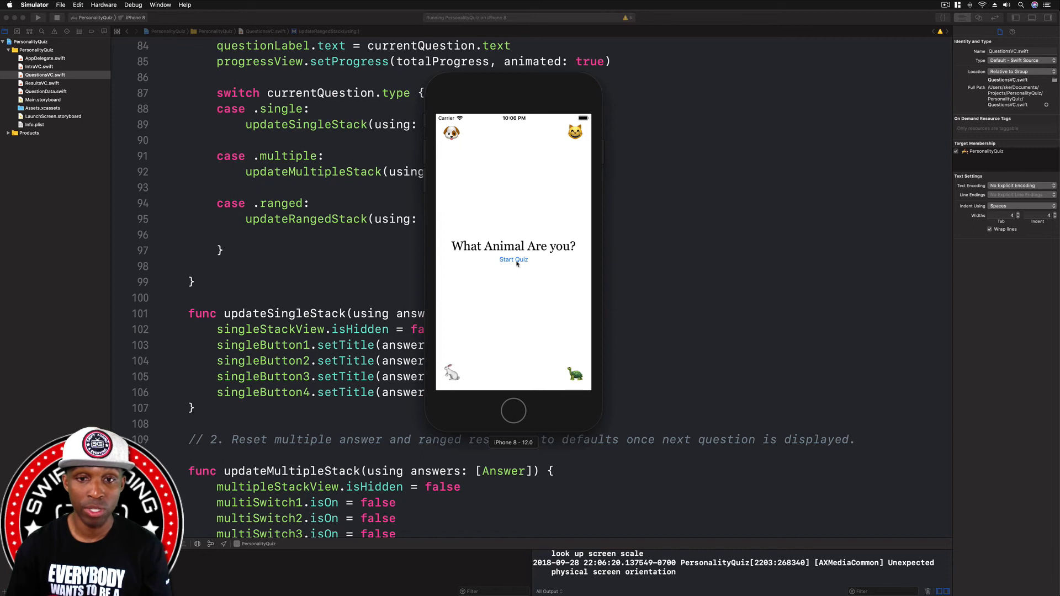
- Start the quiz and answer the food question with the second option
left_click(514, 258)
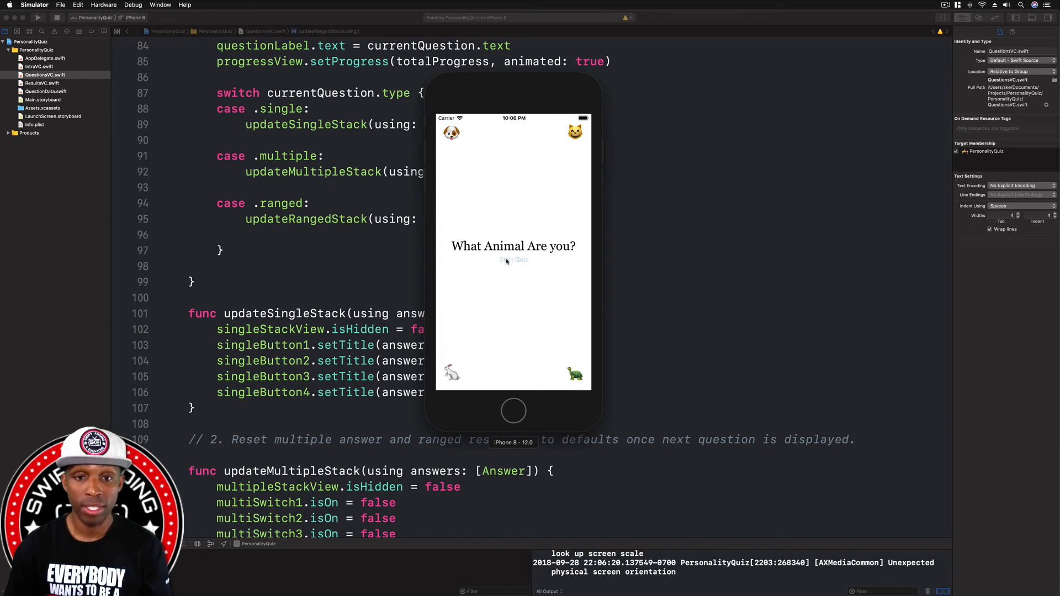
left_click(513, 259)
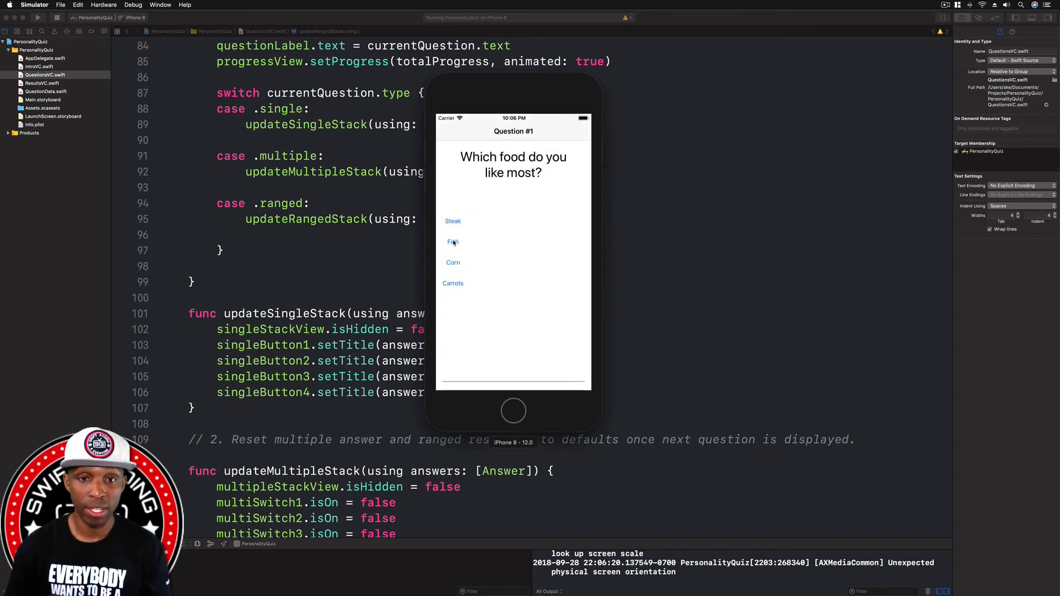
left_click(453, 242)
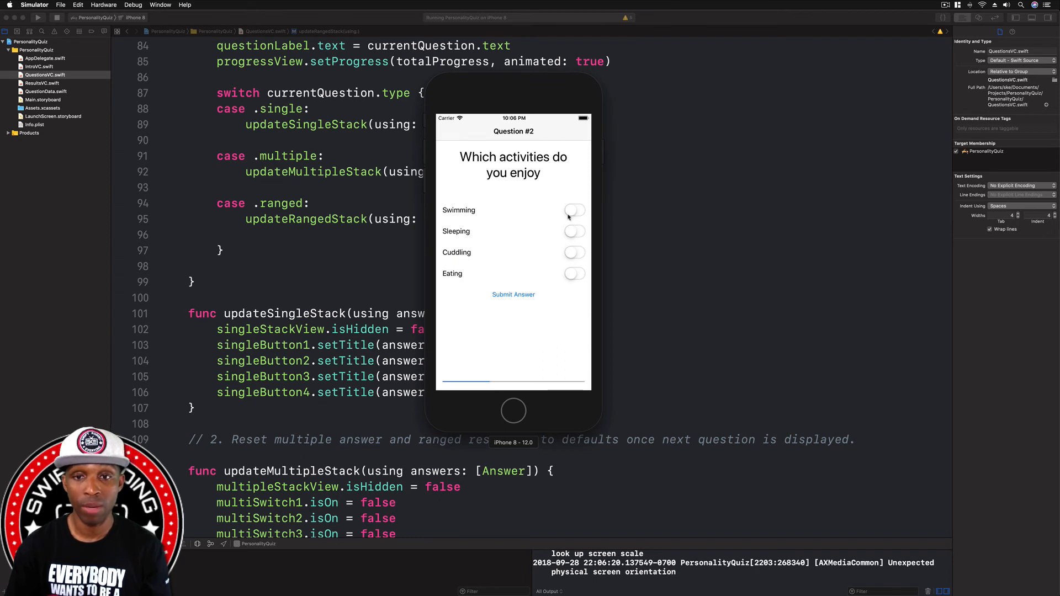
- Turn on Swimming and Cuddling for the activities question and submit
left_click(574, 210)
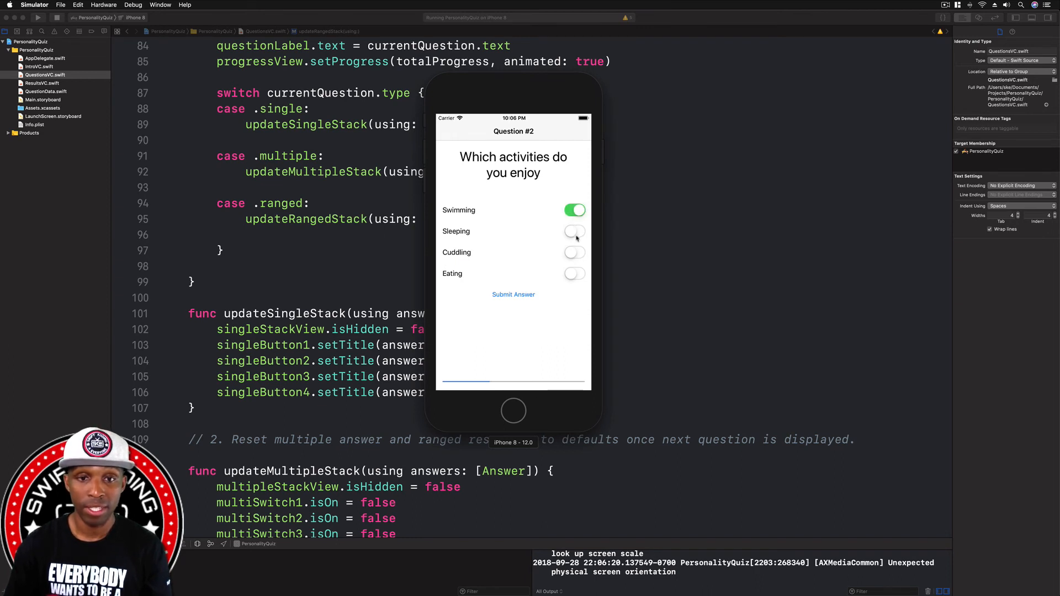
left_click(574, 251)
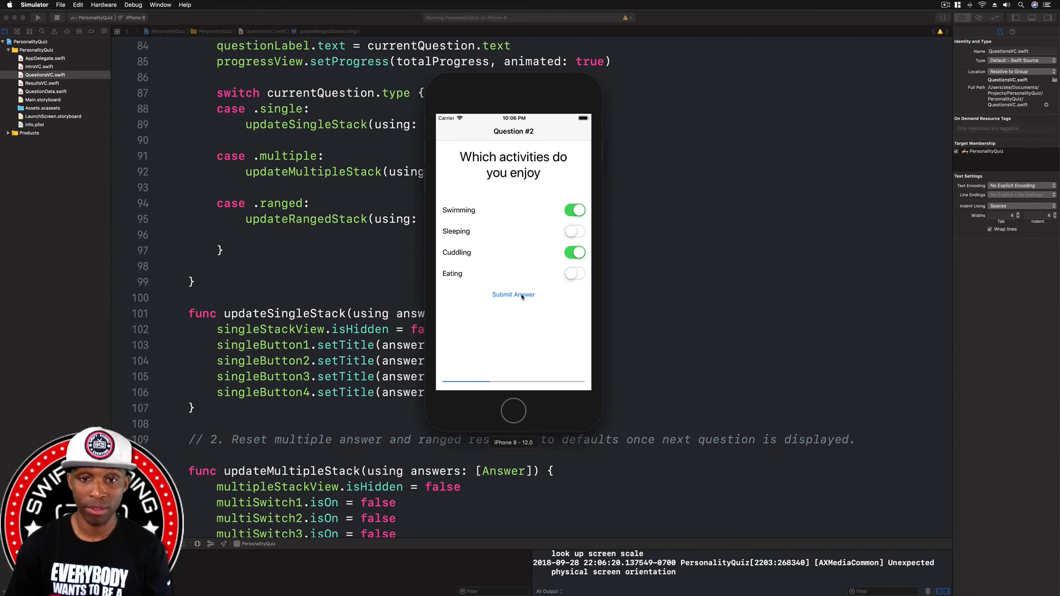
left_click(513, 294)
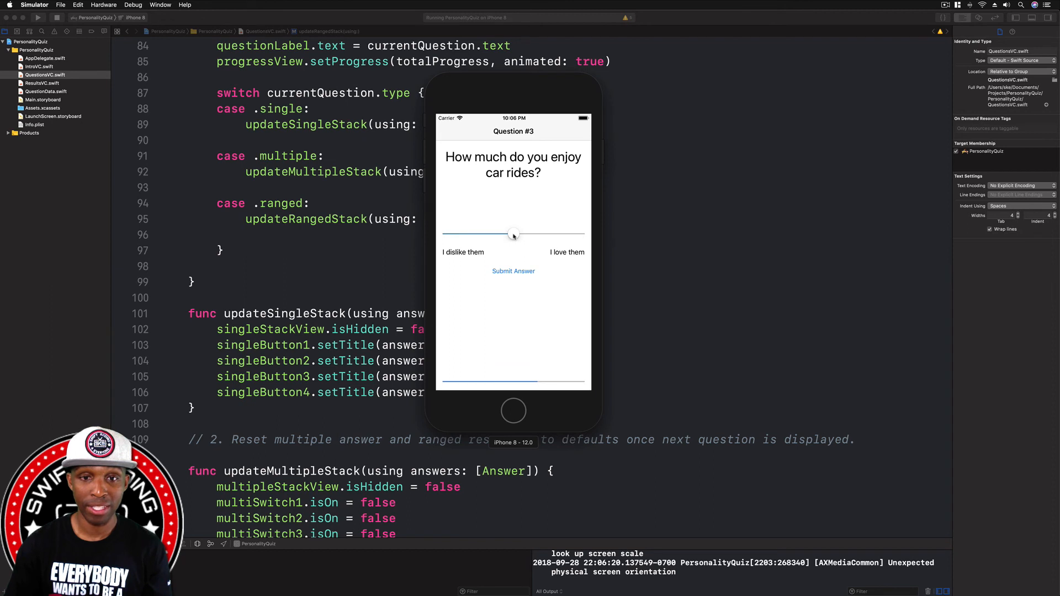
- Slide the car-ride rating toward 'I love them' and submit to reach Results
left_click_drag(513, 233, 570, 233)
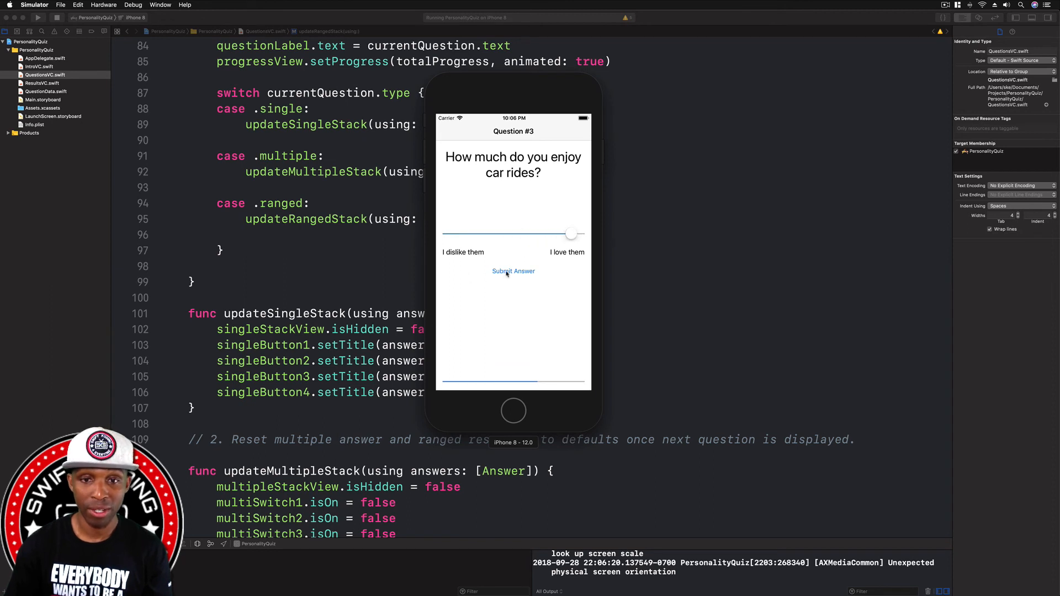
left_click(513, 272)
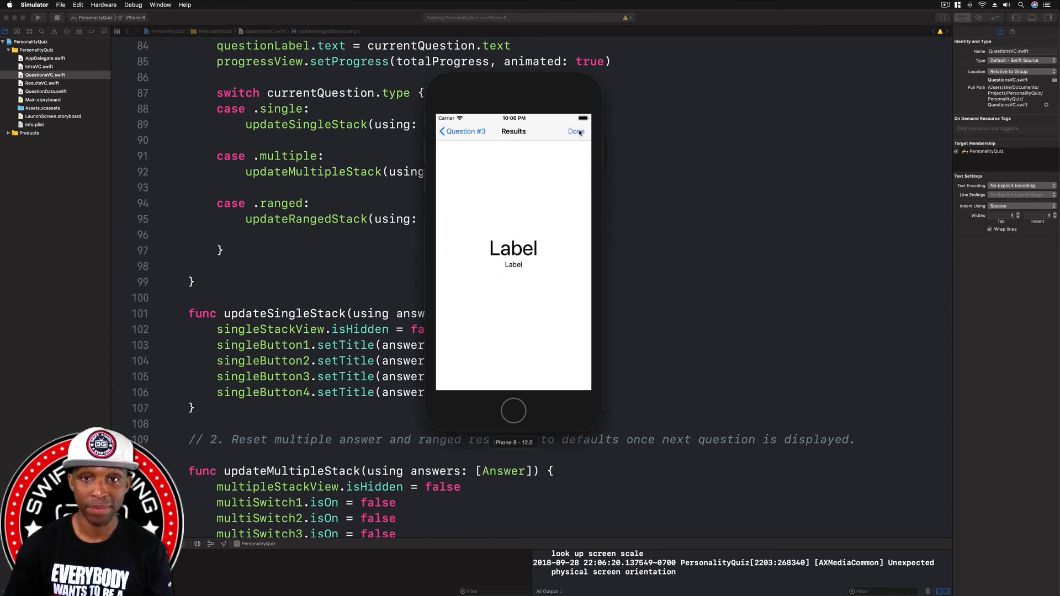